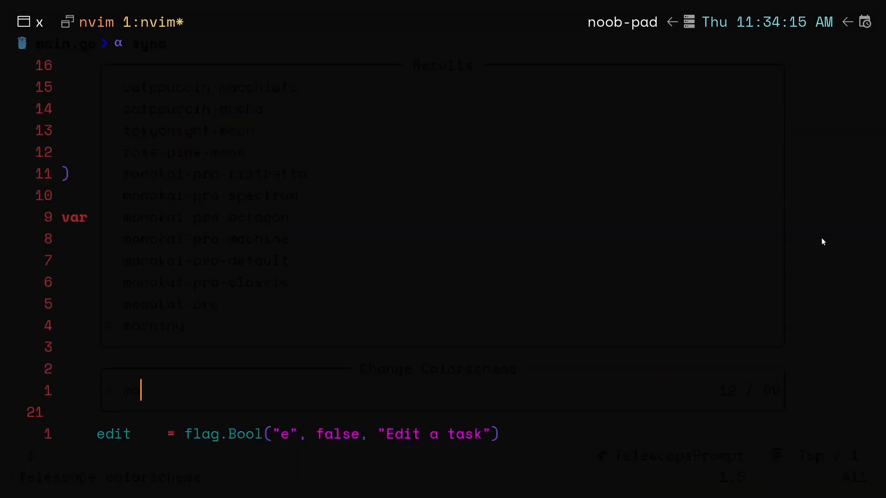
Filter the colorscheme picker by 'mono', apply a Monokai Pro variant, and browse the Go files
type("ono")
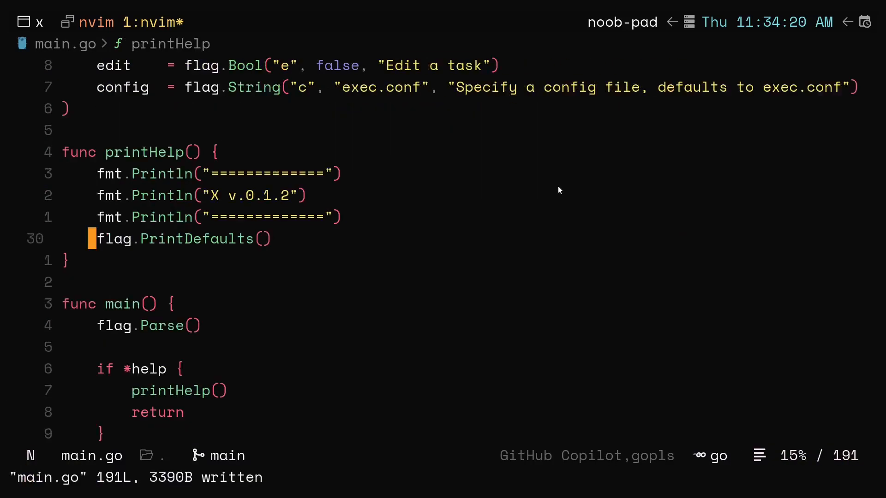
scroll("down", 3)
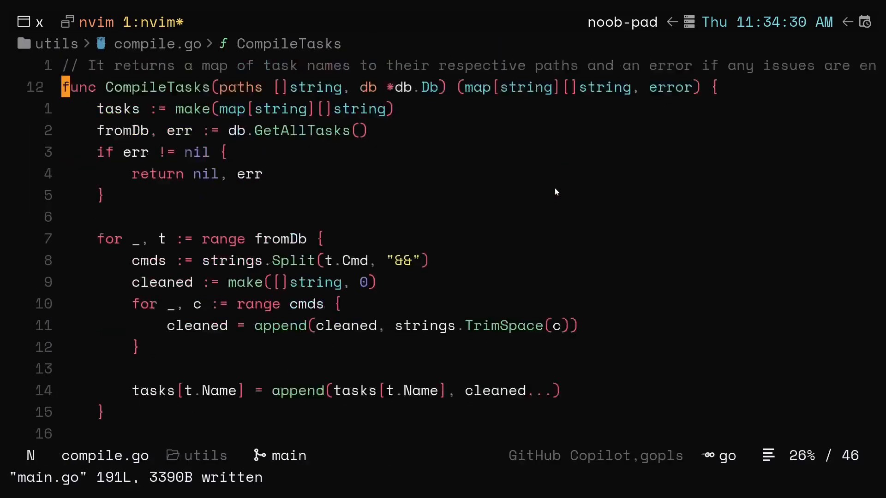
scroll("down", 3)
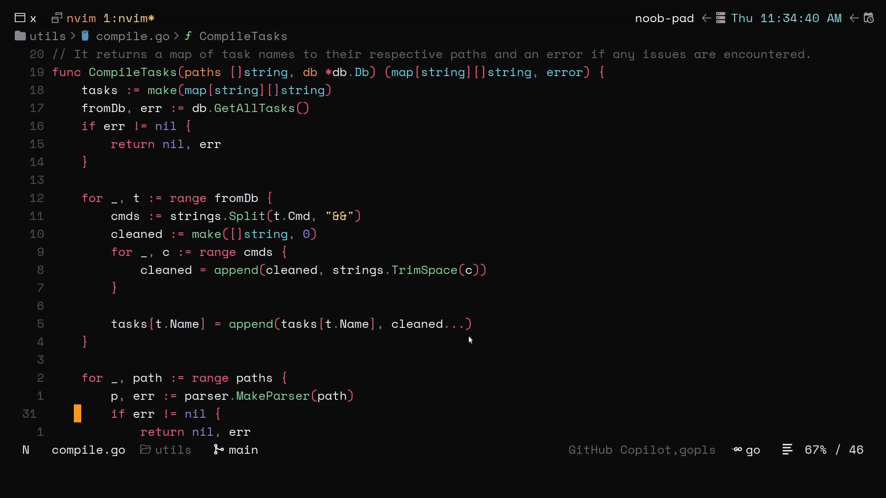
mouse_move(282, 304)
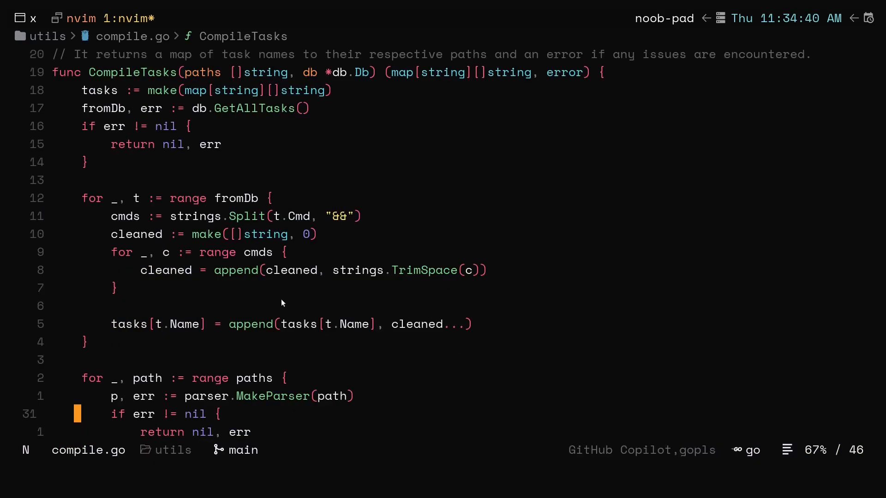
mouse_move(175, 35)
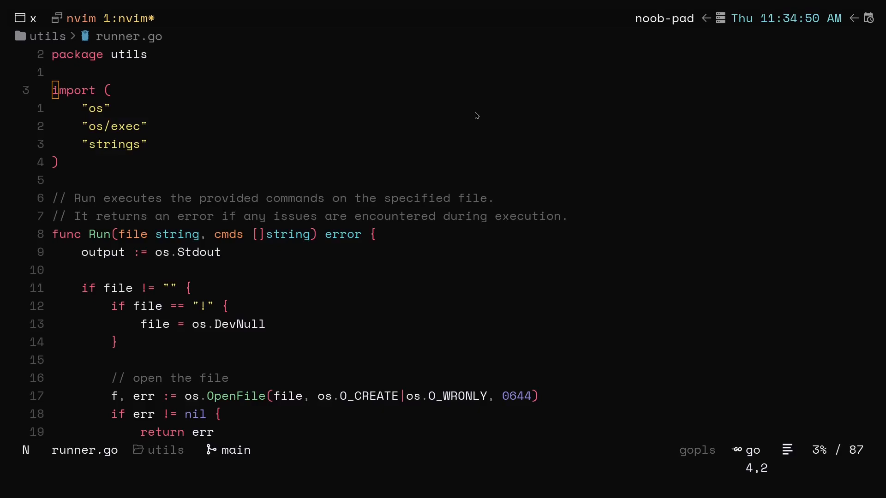
mouse_move(579, 339)
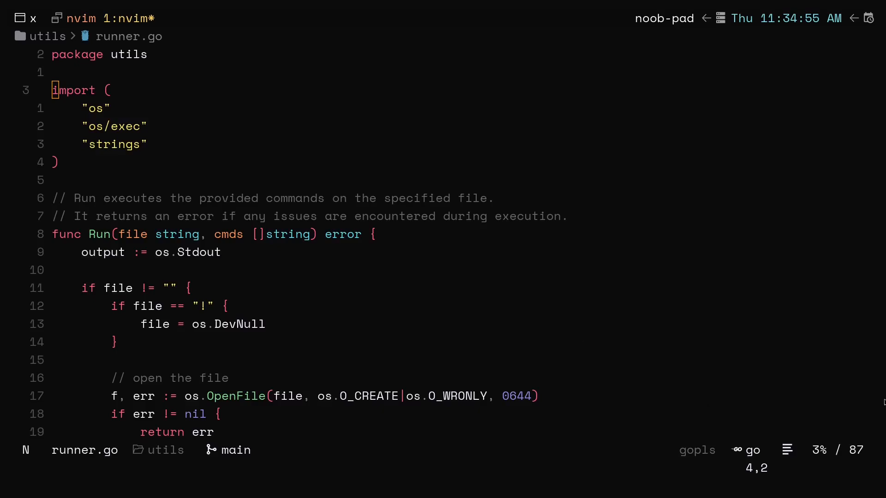
mouse_move(499, 222)
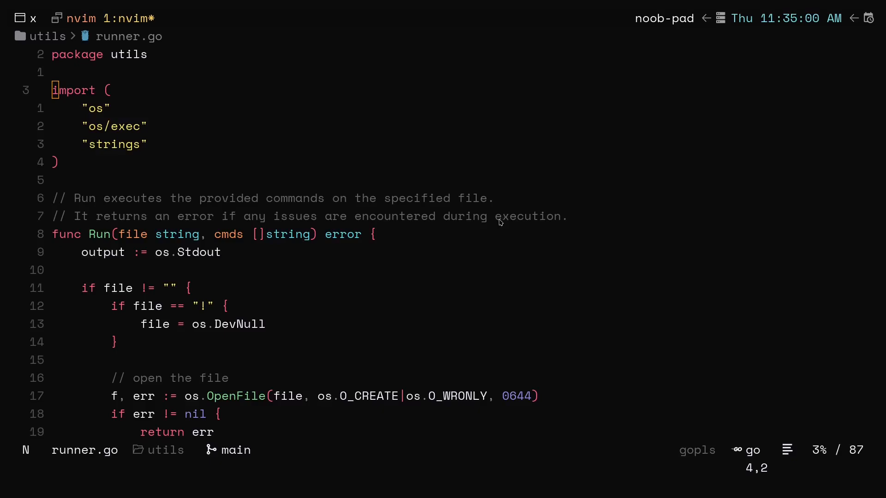
mouse_move(772, 381)
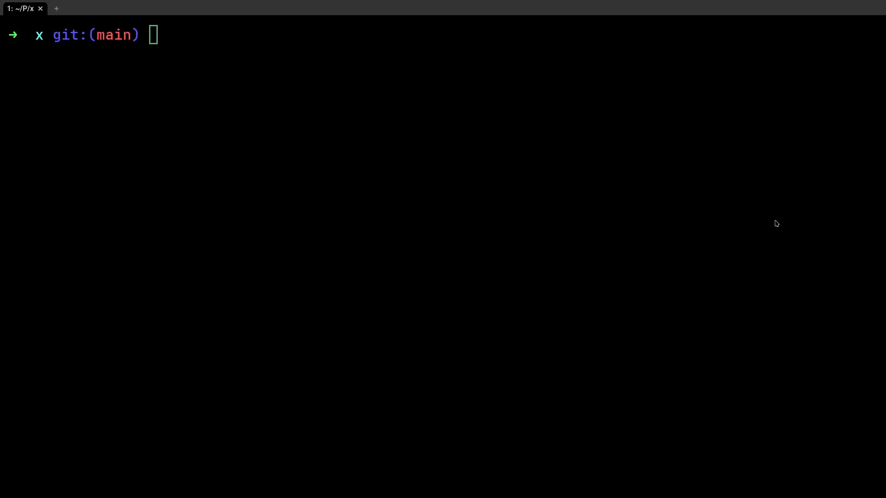
mouse_move(780, 227)
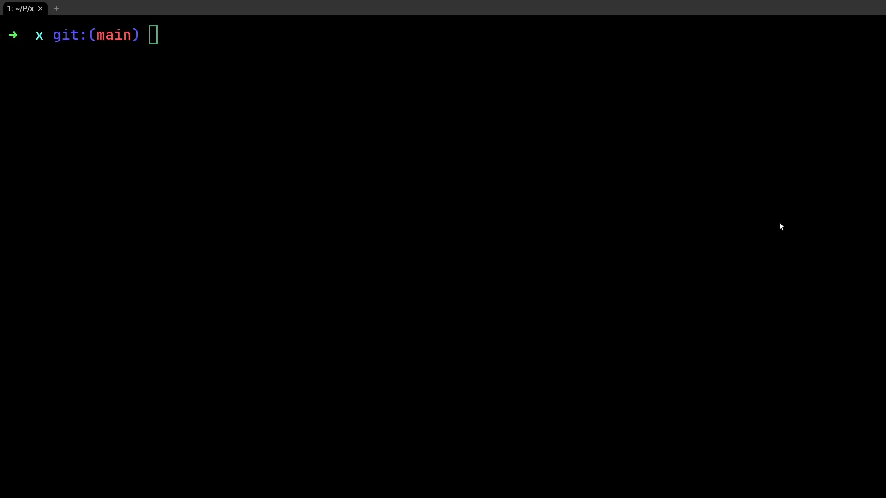
mouse_move(786, 297)
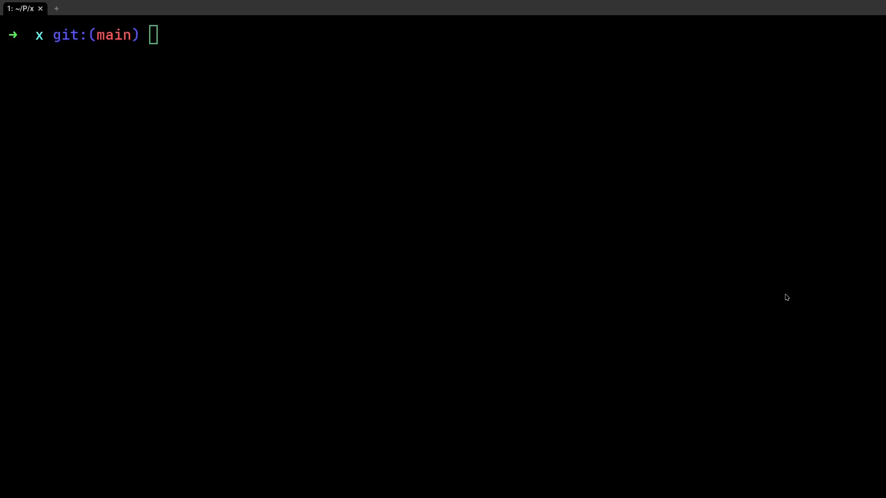
mouse_move(768, 282)
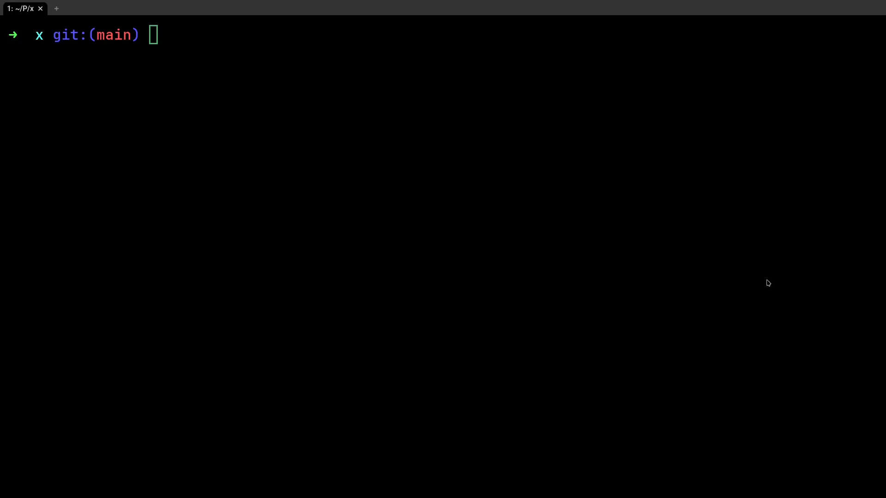
mouse_move(551, 193)
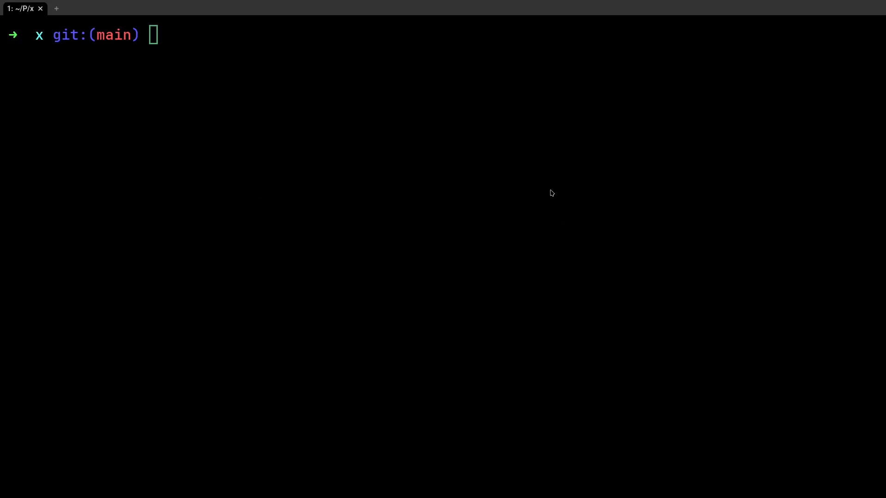
mouse_move(221, 77)
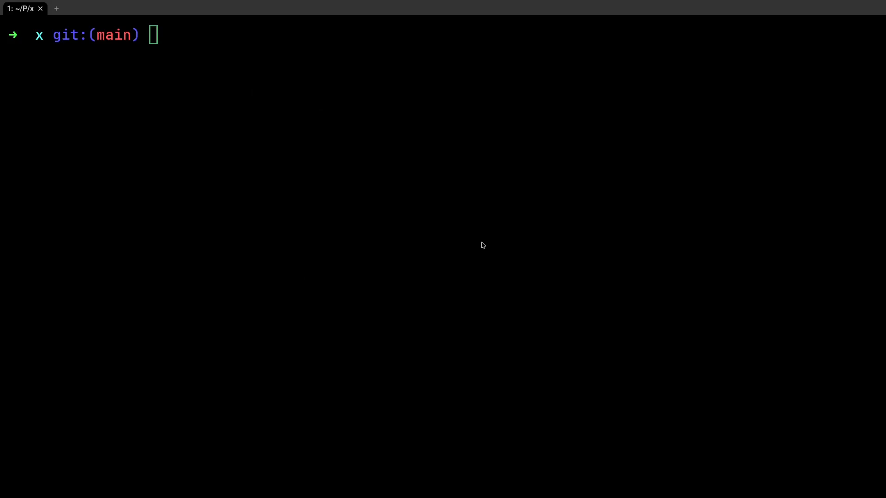
mouse_move(480, 252)
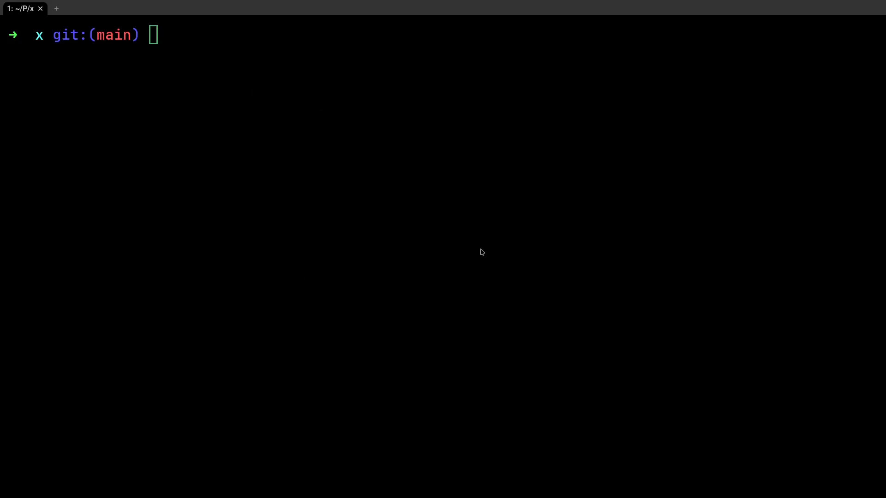
mouse_move(682, 259)
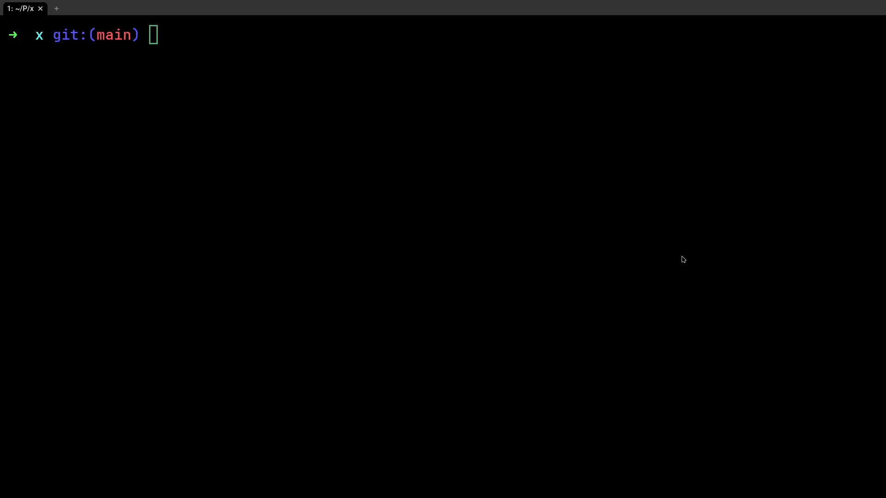
mouse_move(699, 257)
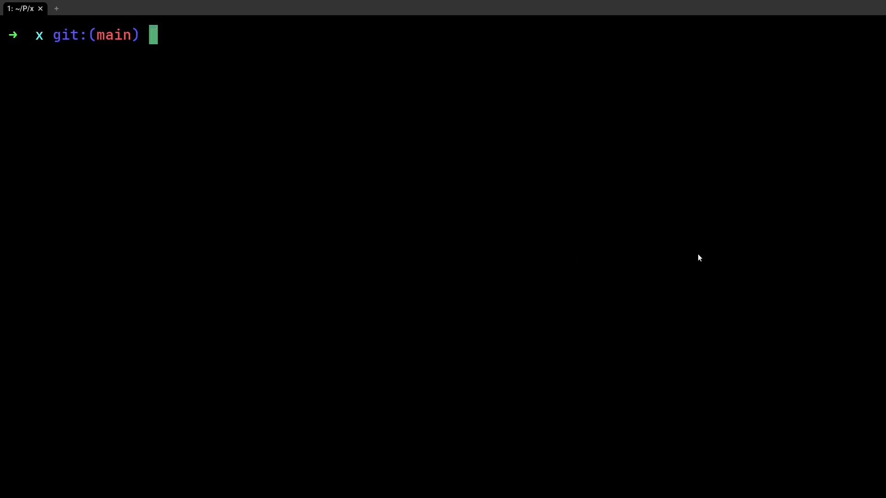
Open the WezTerm config and start it with require 'wezterm' and config_builder()
type("n ~/.tmux.conf.bak")
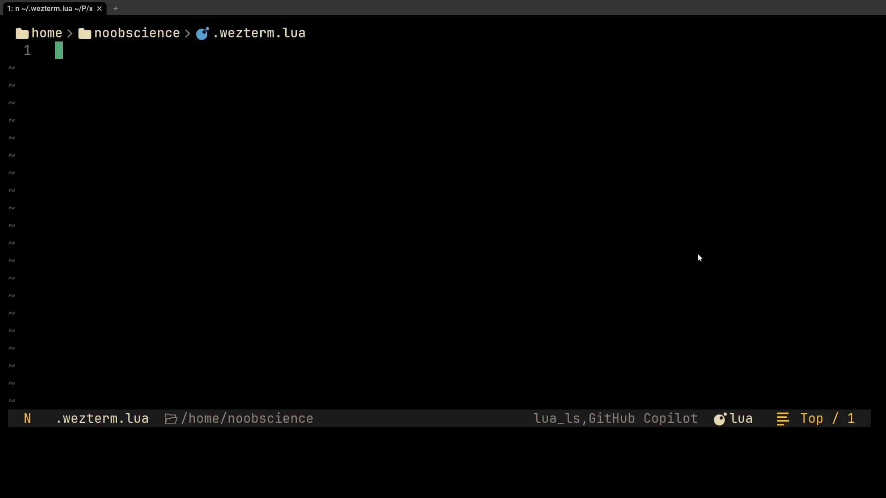
type("local wezterm = require 'wezterm';")
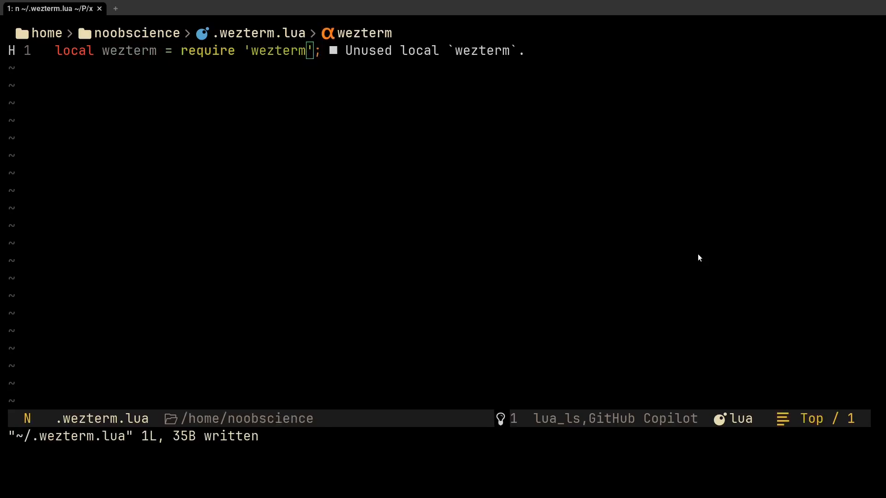
type("local con")
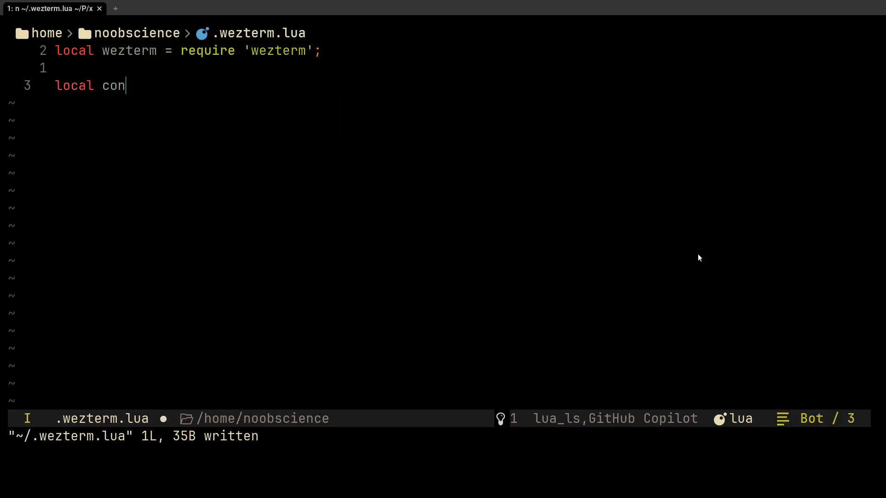
type("fig = w")
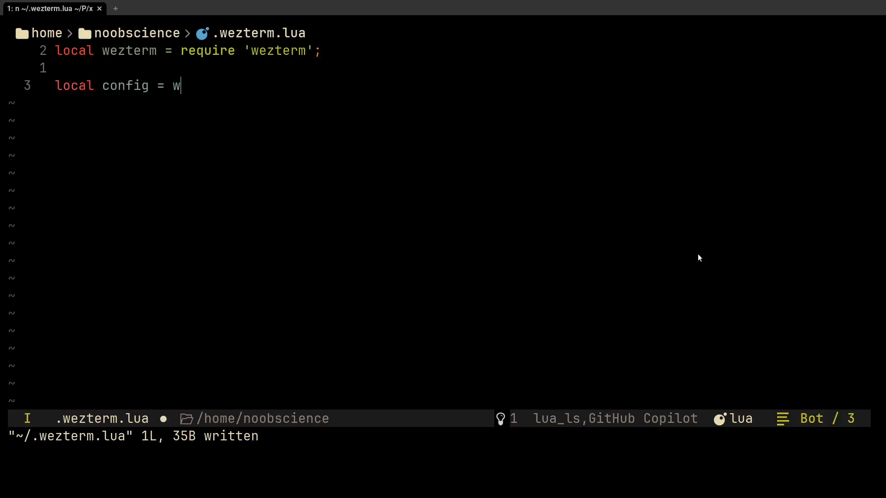
type("ezterm.conf")
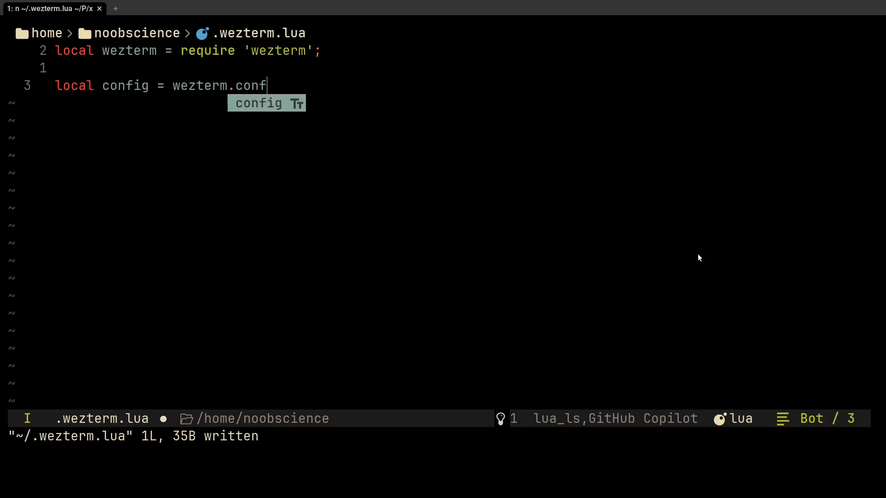
type("ig_builder();")
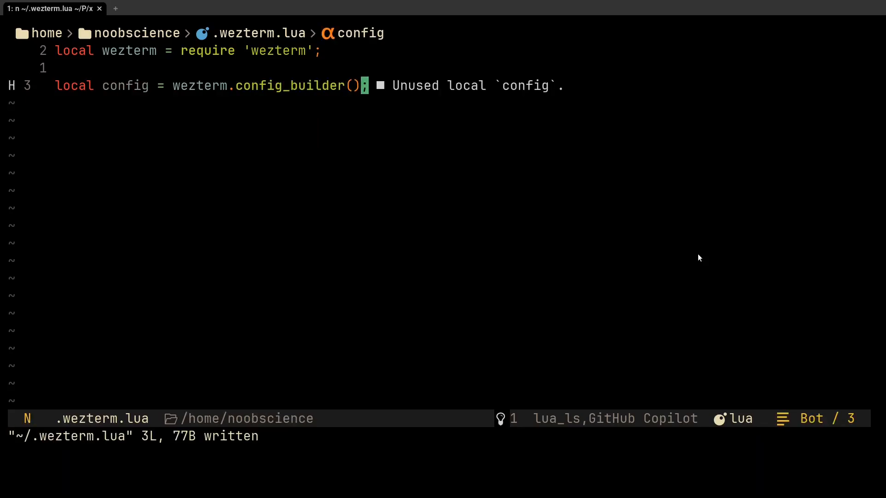
Set config.font to 'SpaceMono Nerd Font Mono' and begin the next config line
type("config.font = wezterm.font 'Sp")
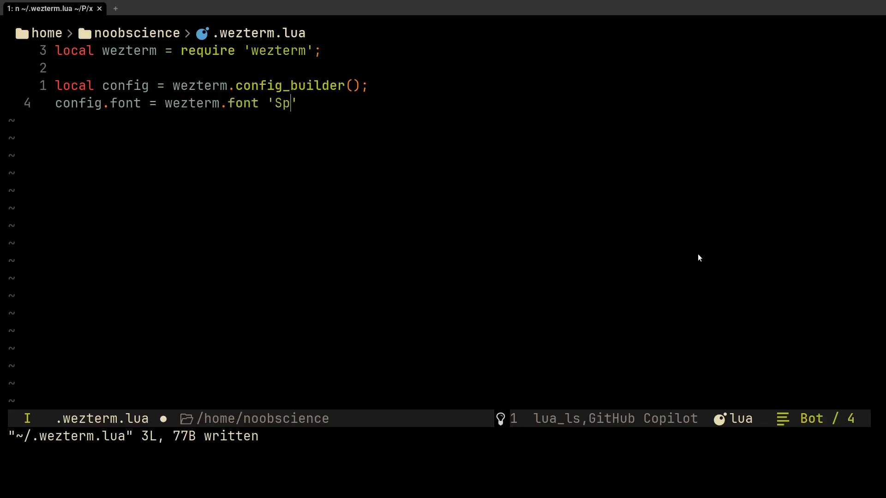
type("aceMono Nerd Font Mono';")
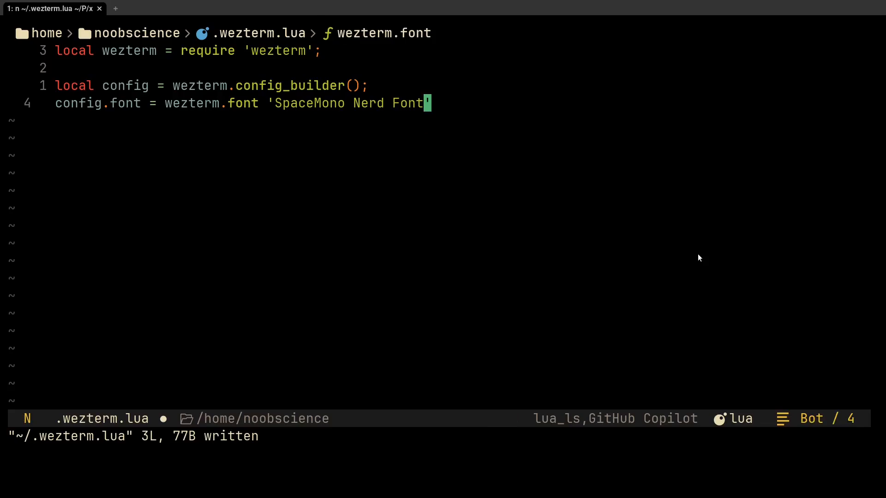
type("config.font_size = 16.0")
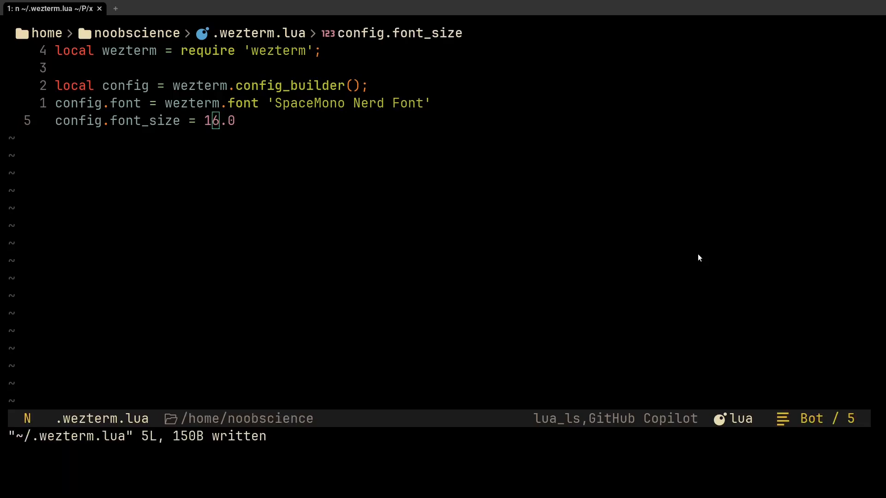
mouse_move(772, 206)
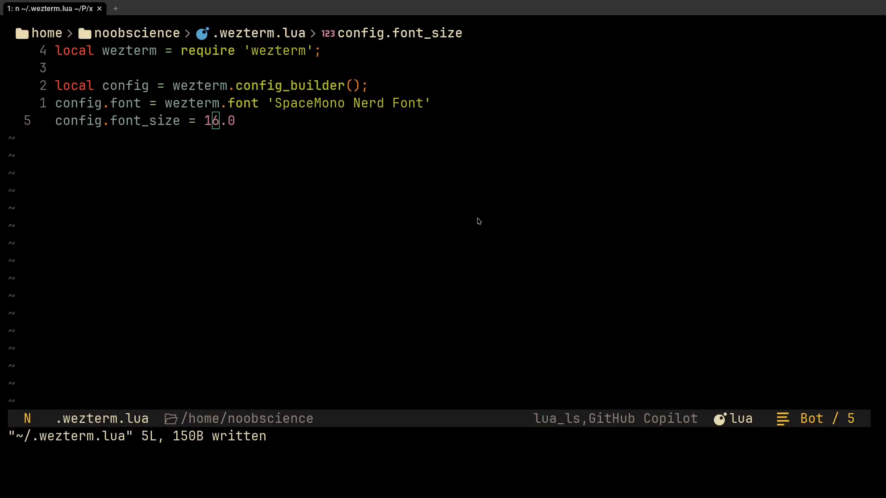
mouse_move(466, 221)
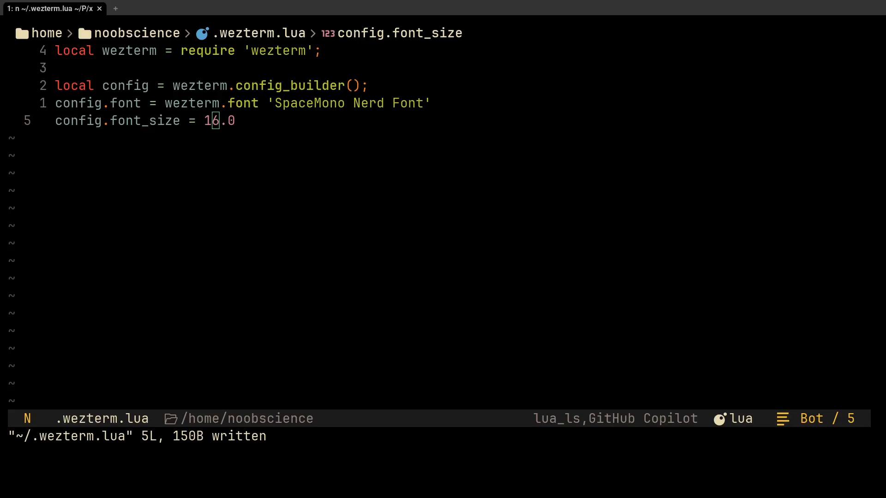
mouse_move(284, 121)
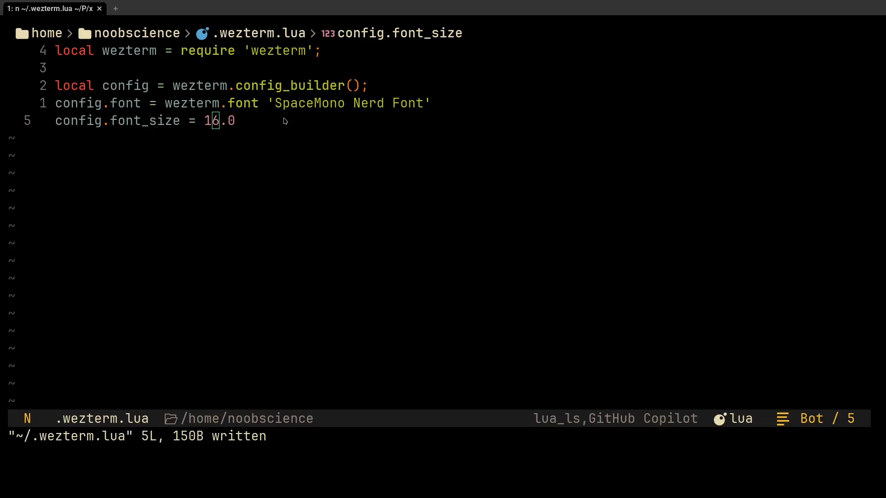
mouse_move(254, 161)
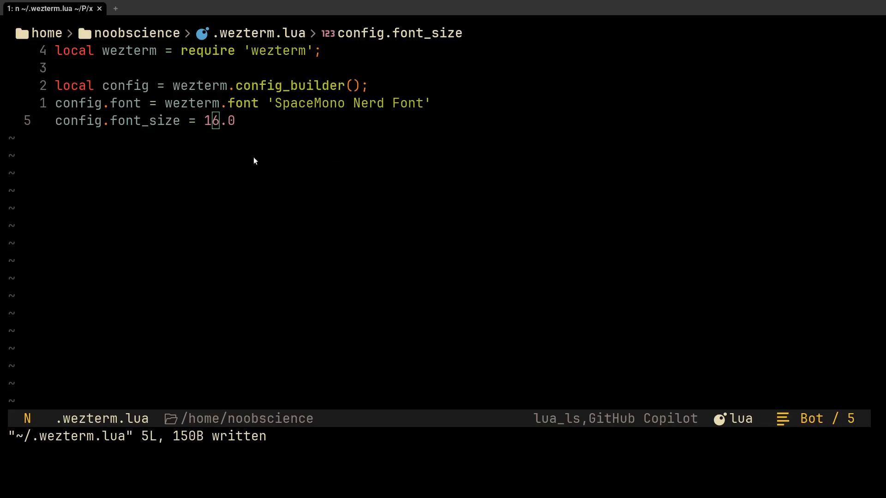
mouse_move(221, 285)
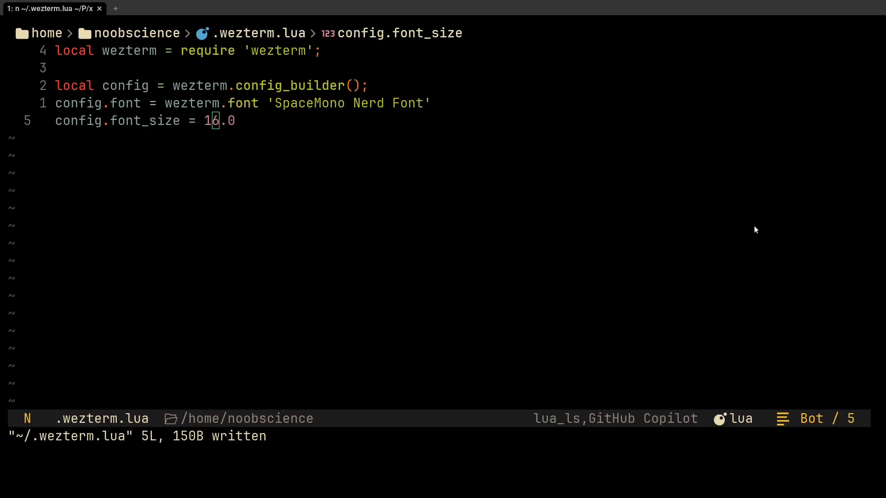
Add color_scheme 'Monokai Remastered', tab-bar options, fish as default_prog, and 'return config'
type("config.color_scheme = 'Monokai Remastered'")
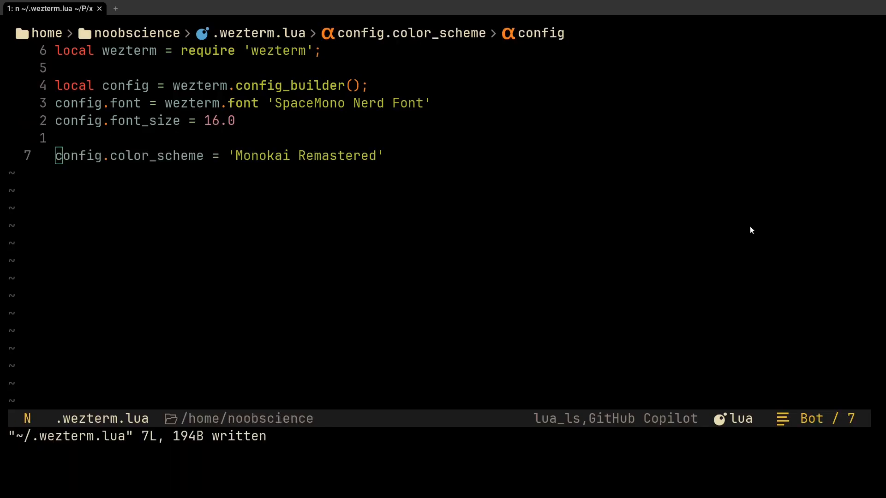
mouse_move(727, 216)
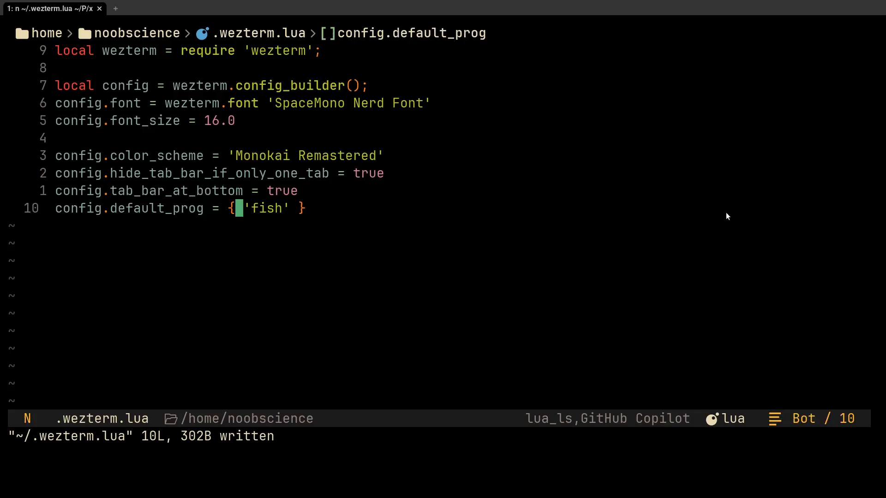
type("return config")
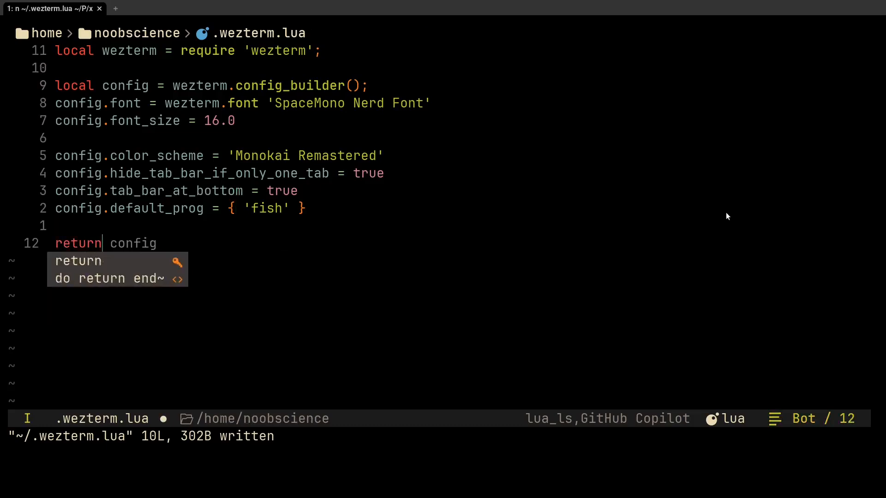
type("config")
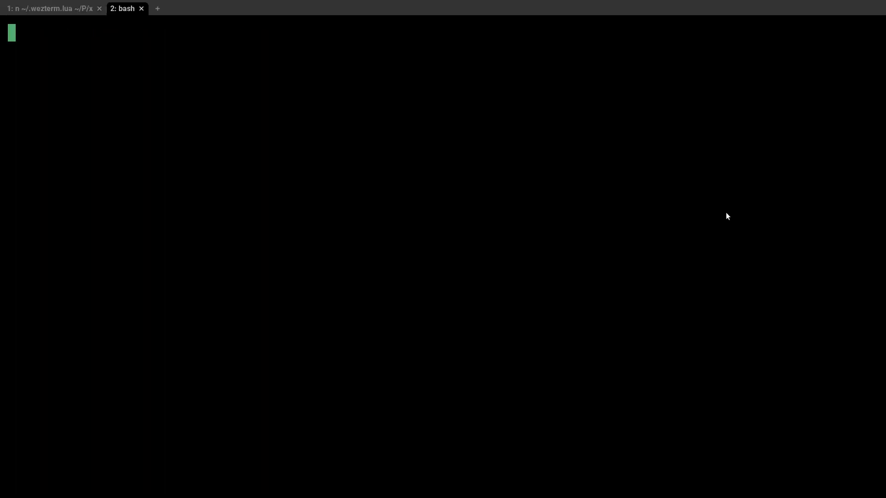
Return to the config tab, relaunch WezTerm, and run ls in fish
left_click(51, 8)
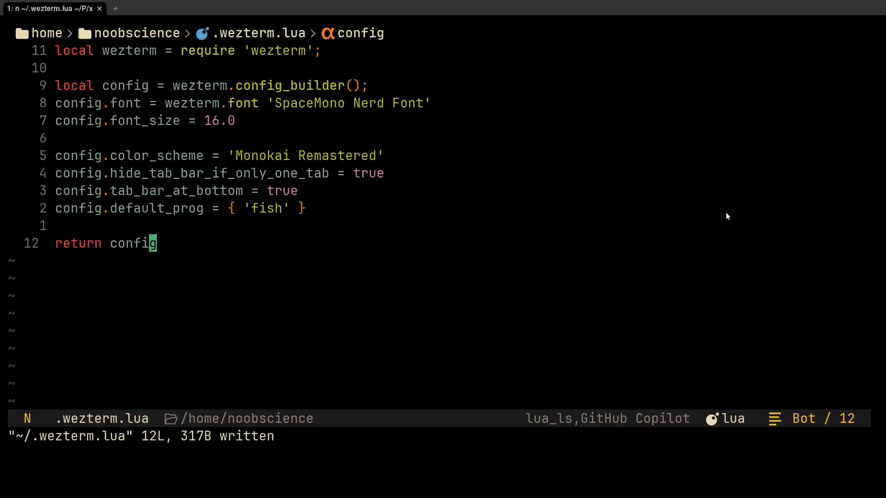
mouse_move(827, 270)
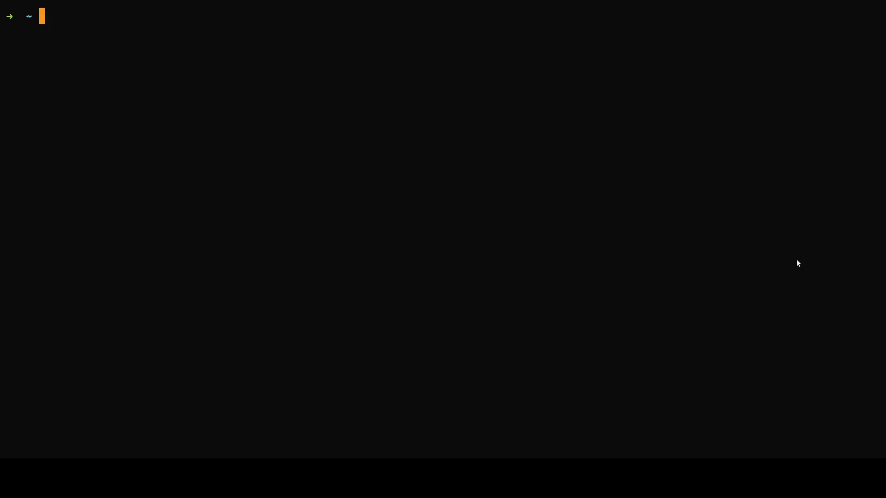
type("ls")
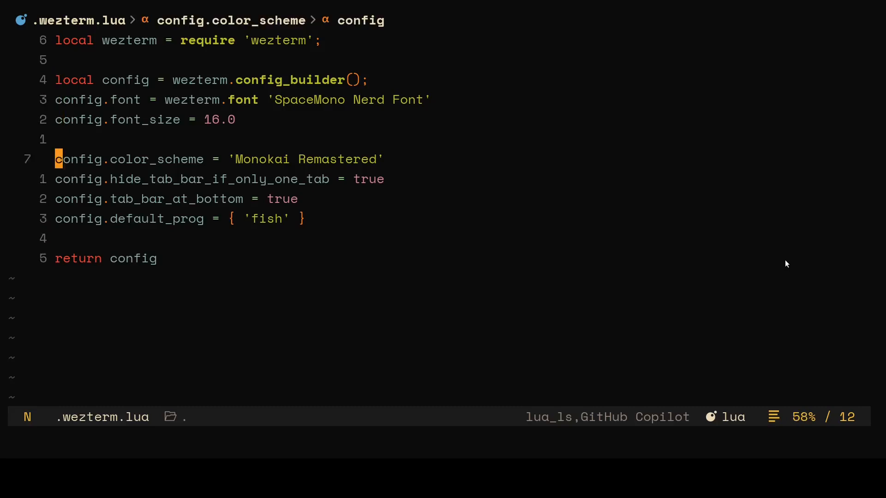
type(":colorscheme")
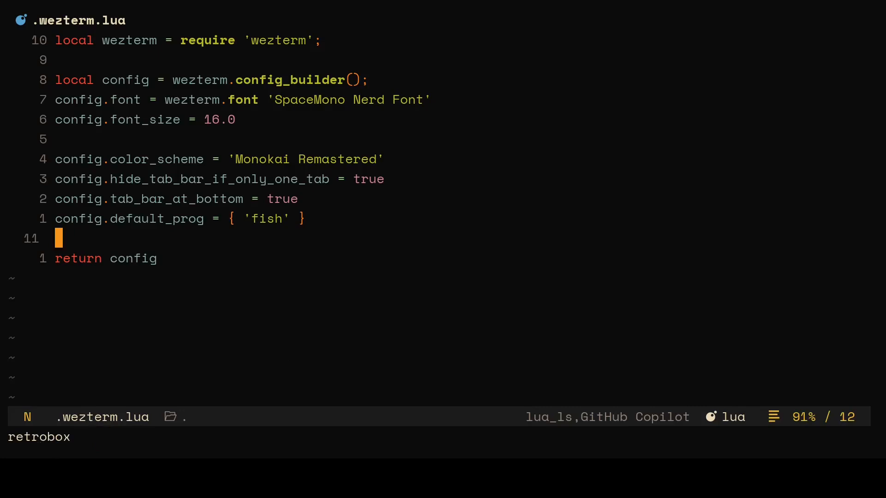
mouse_move(332, 312)
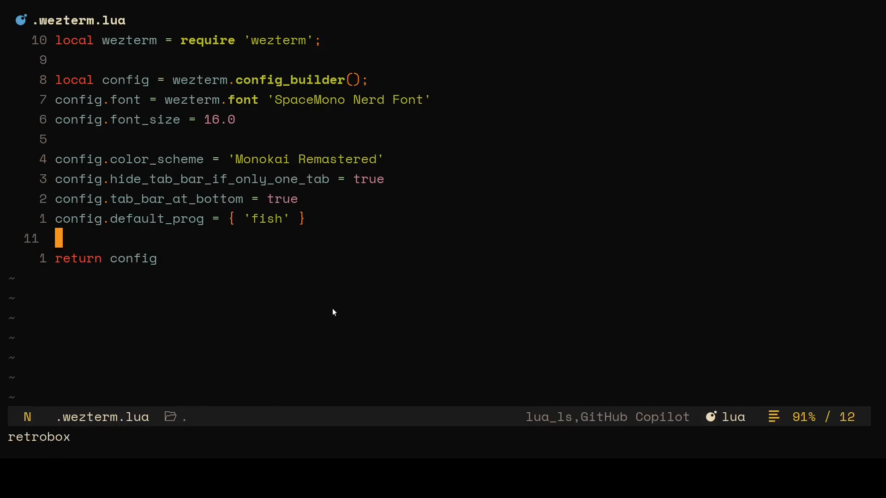
mouse_move(531, 345)
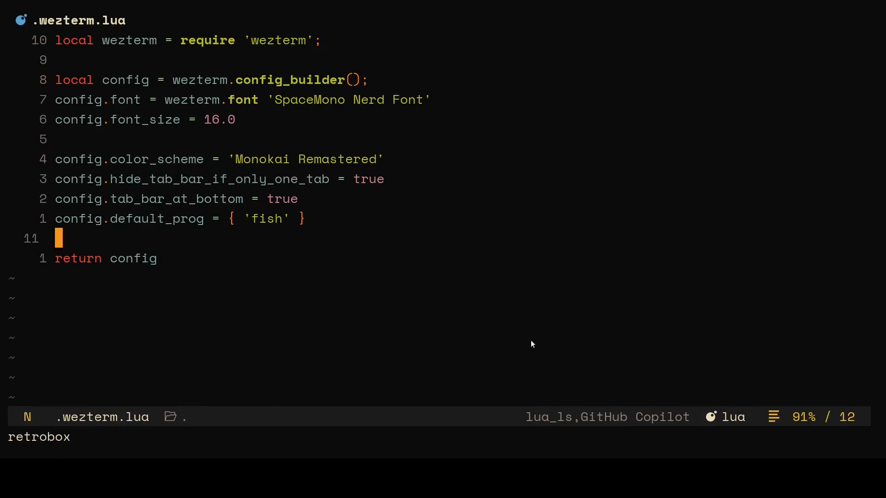
mouse_move(81, 418)
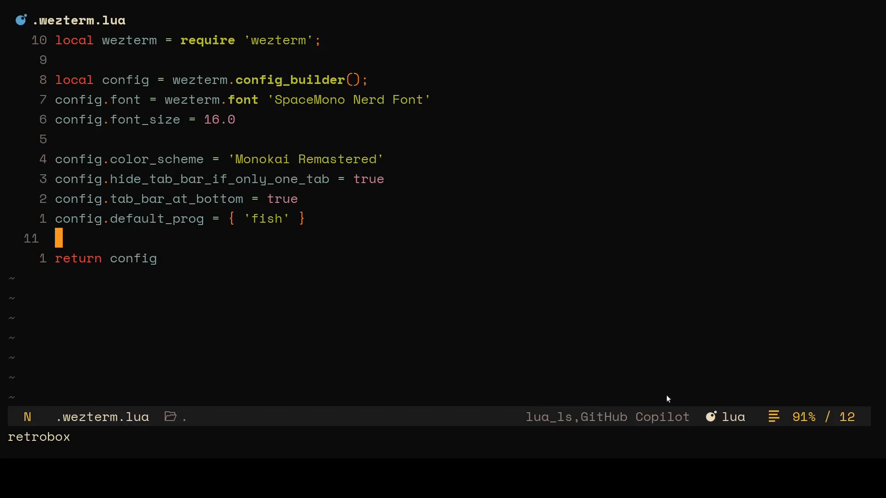
mouse_move(730, 438)
type("n ~/.config/nvim/lua/noobscience/plugins/")
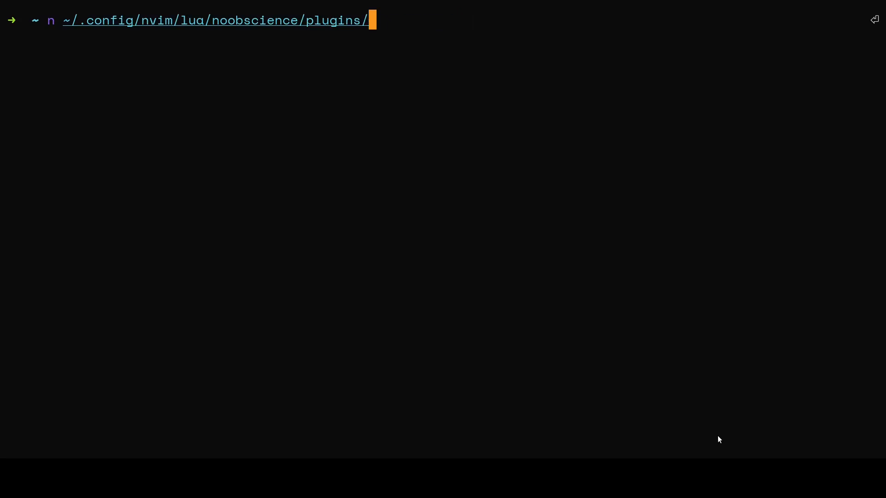
Create plugins/monokai.lua and type an empty return { } table in it
type("monokai.lya")
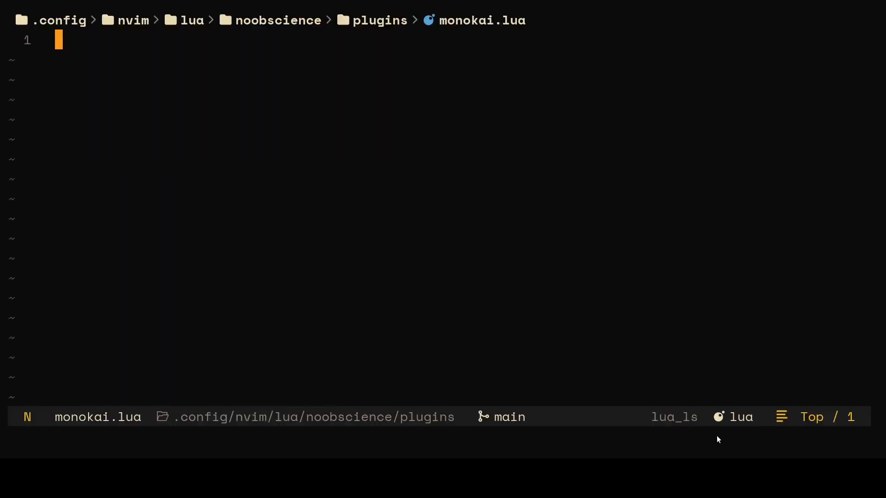
type("return {")
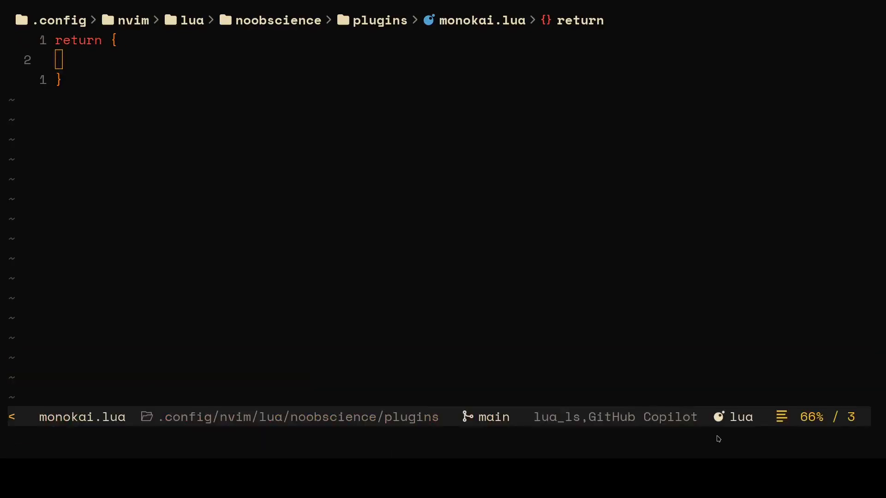
mouse_move(795, 300)
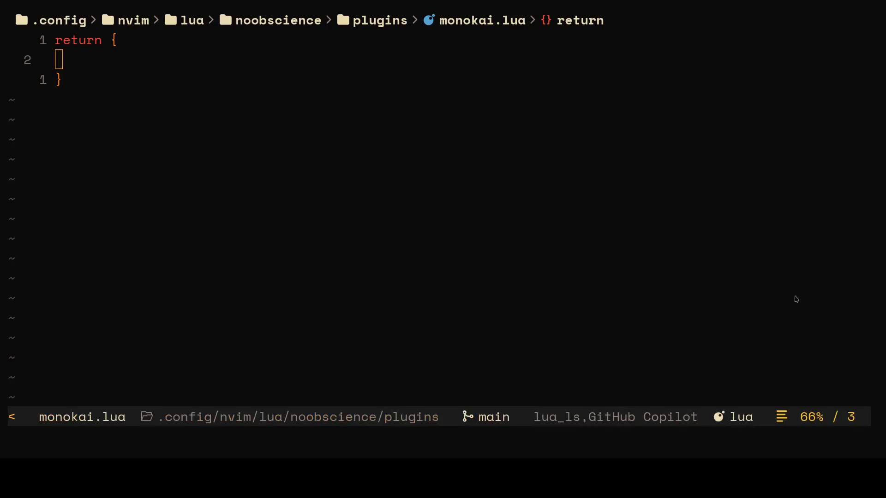
mouse_move(90, 133)
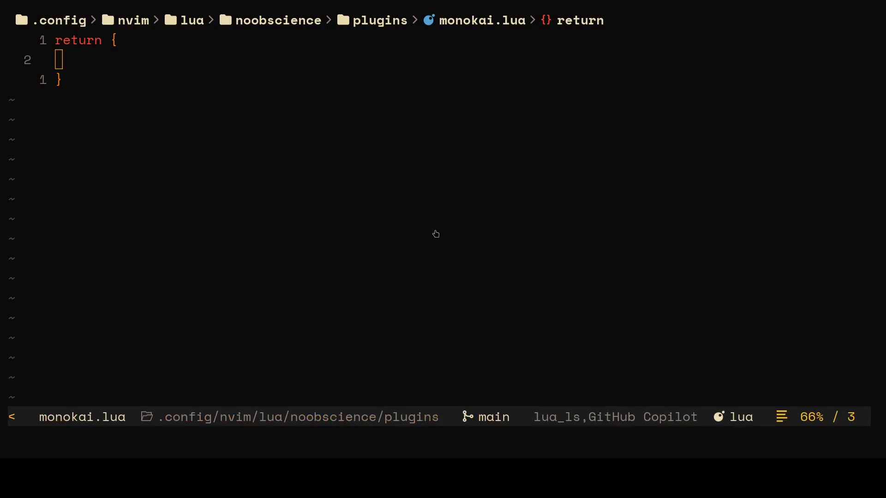
mouse_move(307, 358)
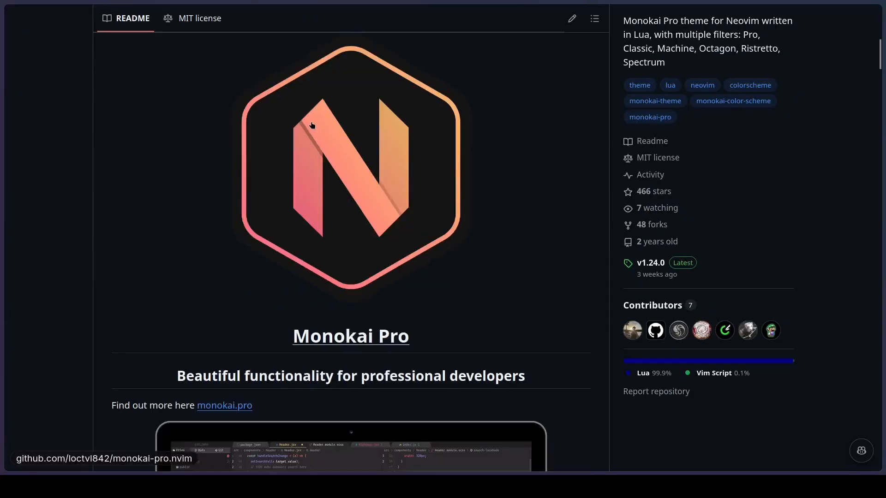
Scroll the monokai-pro.nvim README through Installation and Configuration, selecting the barbecue.nvim entry
scroll("down", 3)
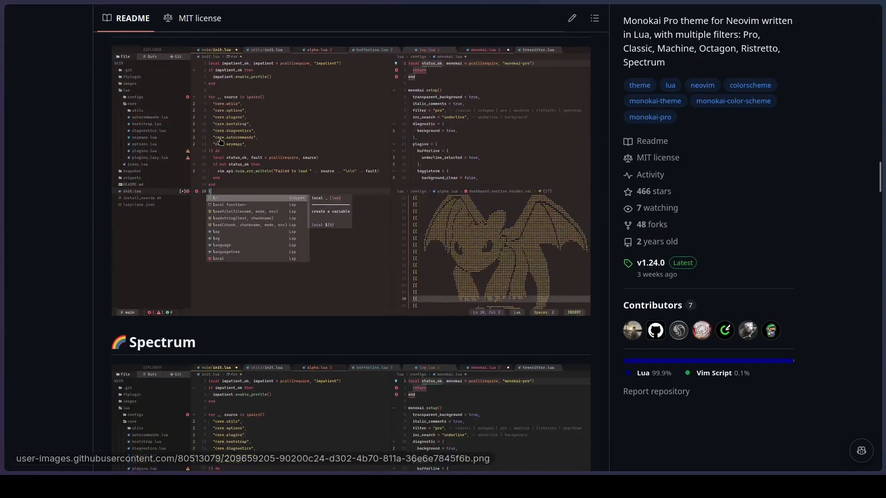
scroll("down", 3)
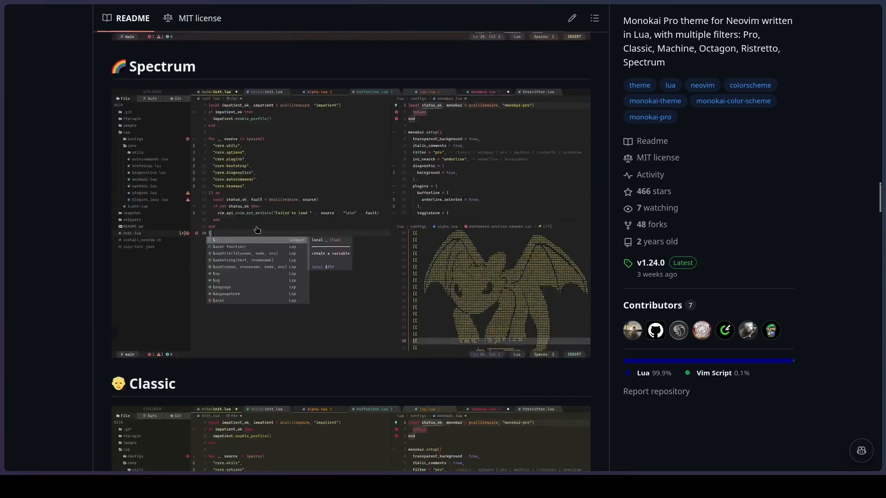
scroll("down", 3)
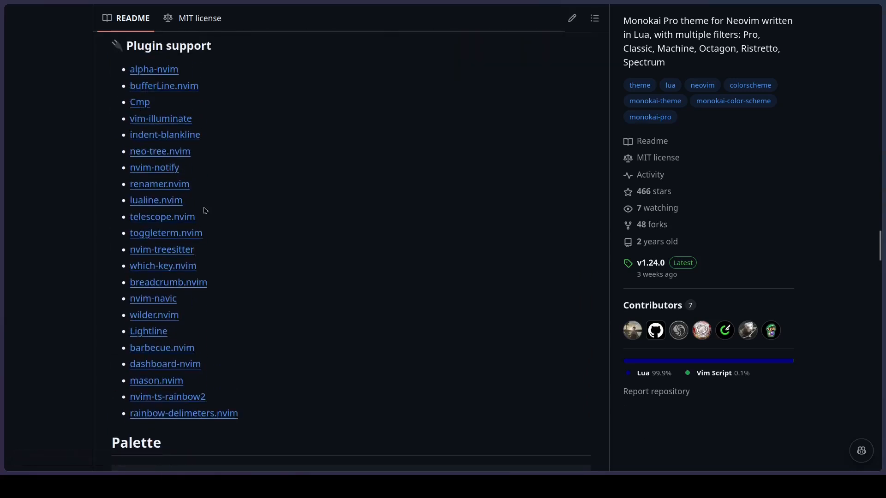
mouse_move(252, 240)
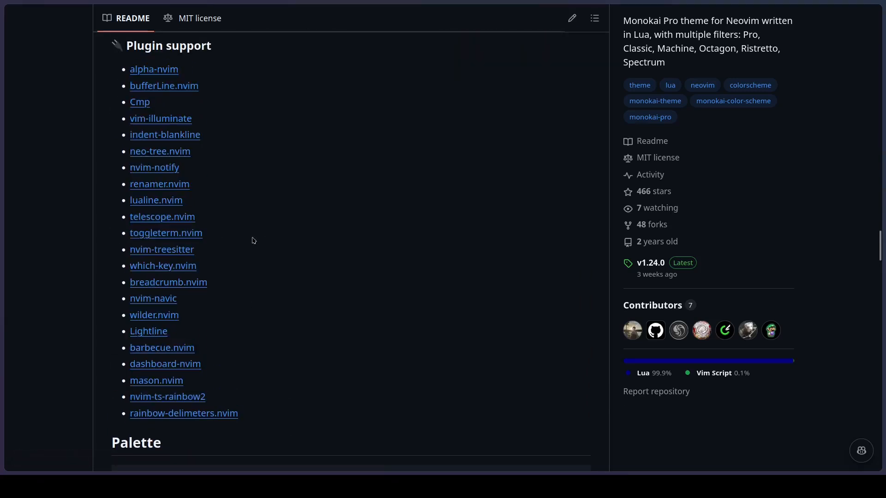
double_click(174, 200)
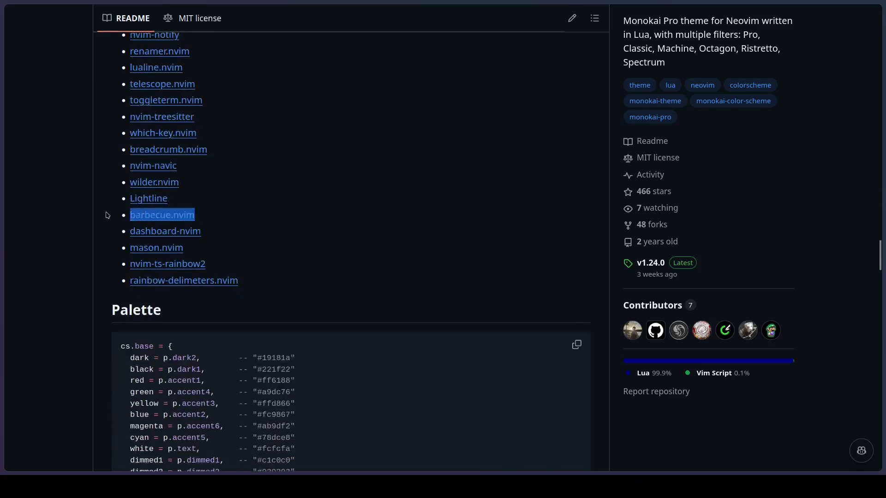
scroll("down", 3)
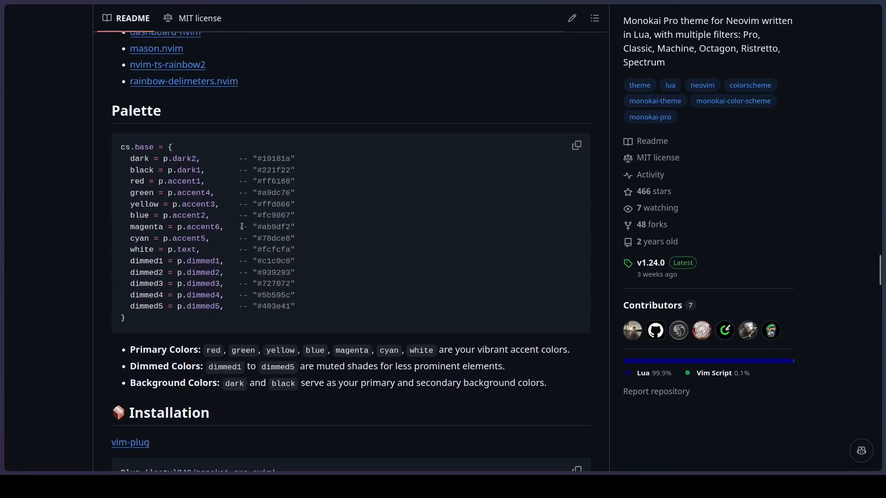
scroll("down", 3)
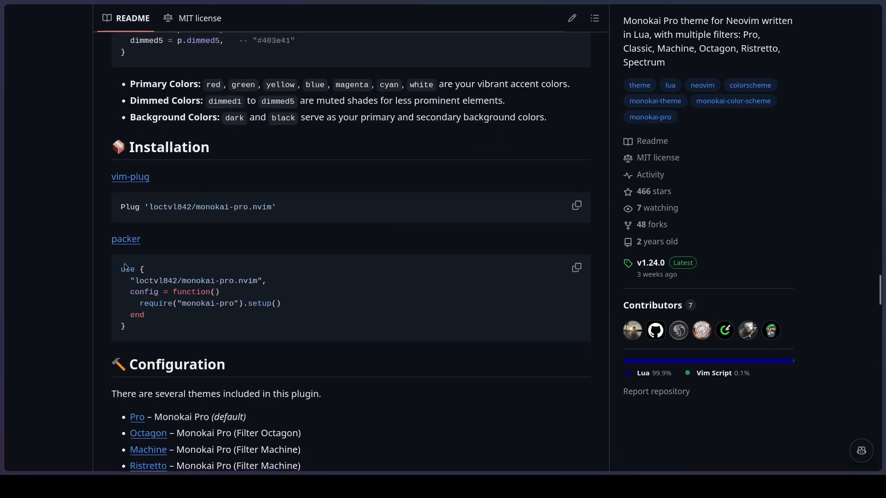
scroll("down", 3)
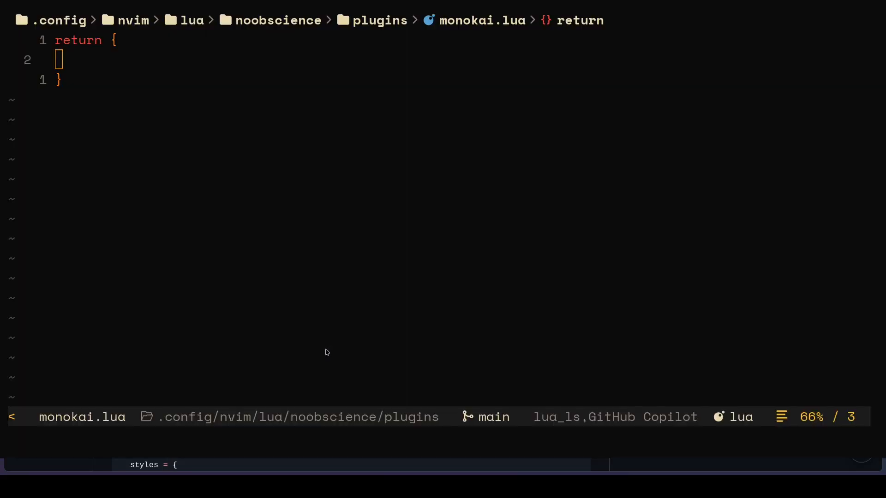
Type the 'loctvl842/monokai-pro.nvim' spec with priority = 1000 and a setup config function
type("''")
type("prio")
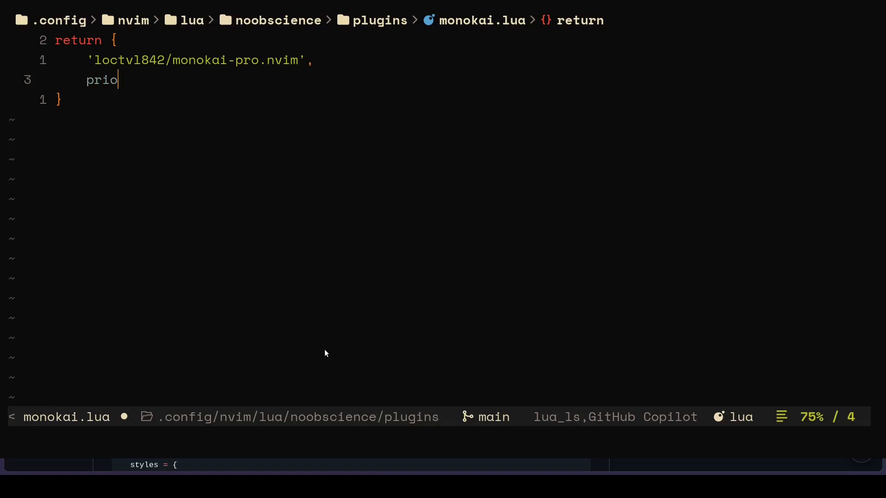
type("rity = 1000,")
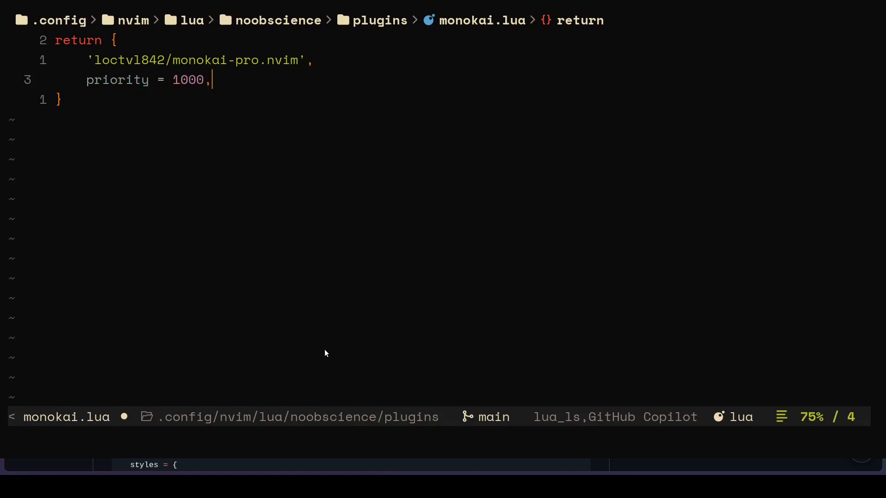
type("config = function (")
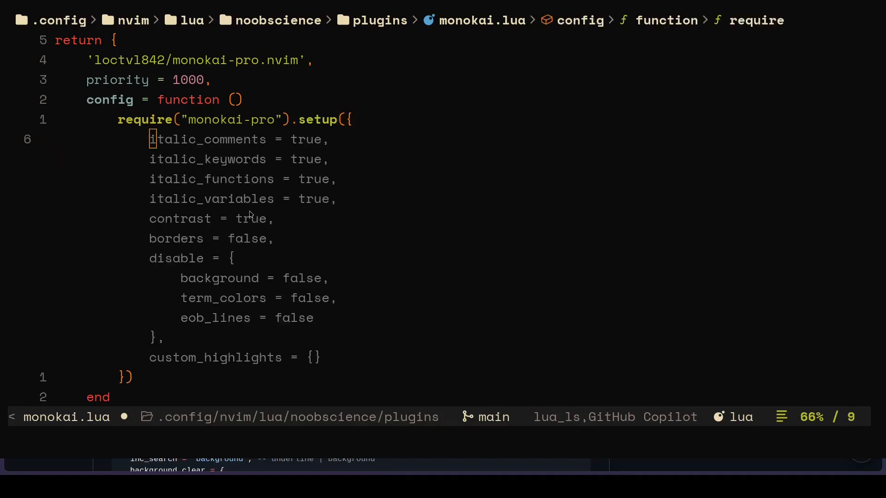
mouse_move(324, 354)
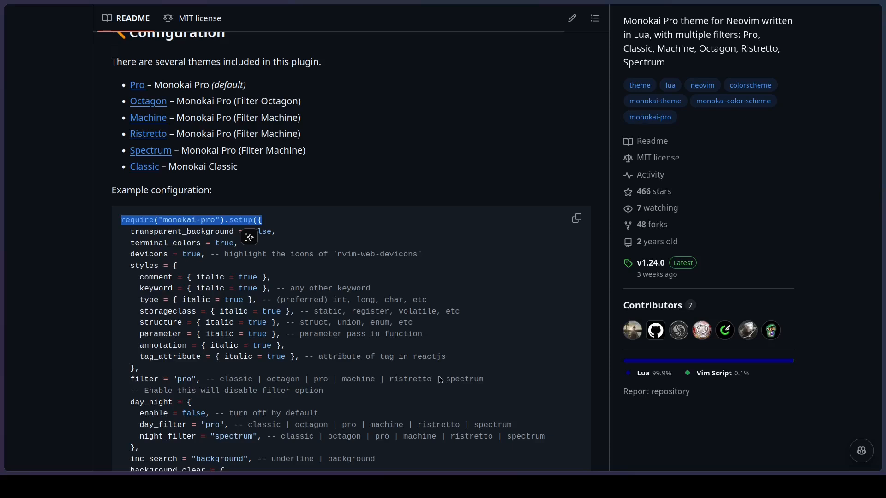
Scroll the README example setup, highlighting transparent_background, terminal_colors and background_clear options
scroll("down", 3)
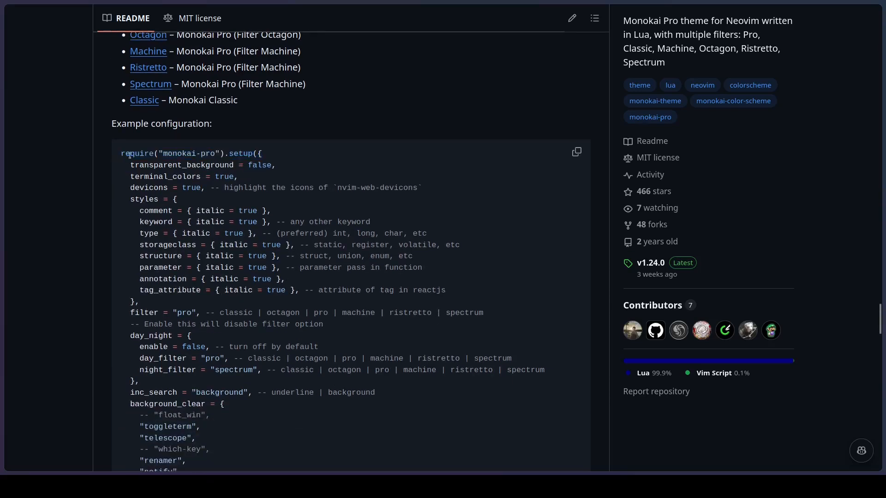
triple_click(202, 165)
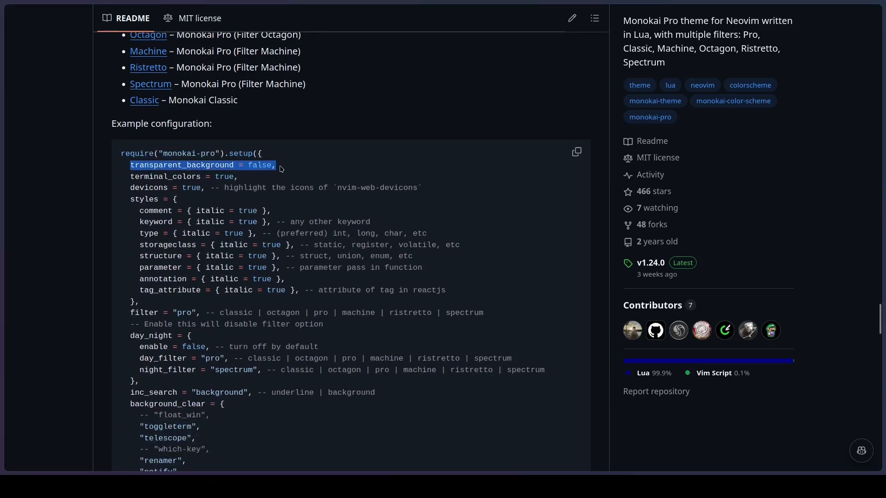
double_click(259, 166)
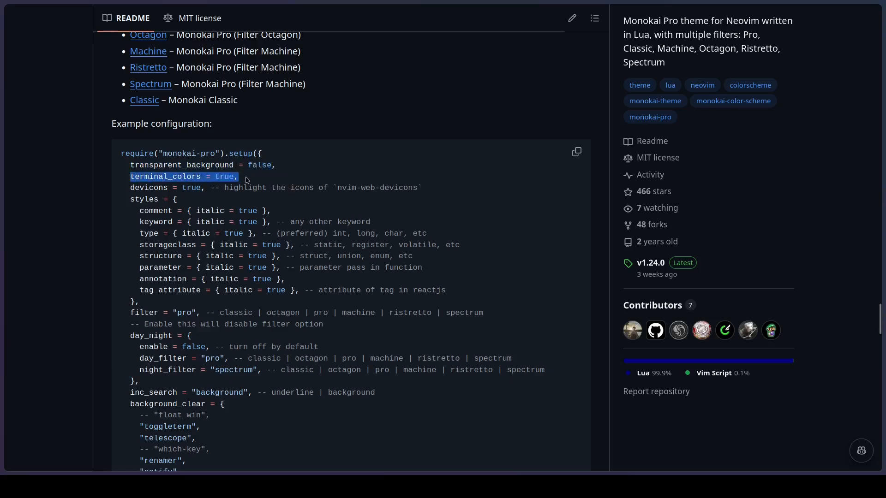
scroll("down", 3)
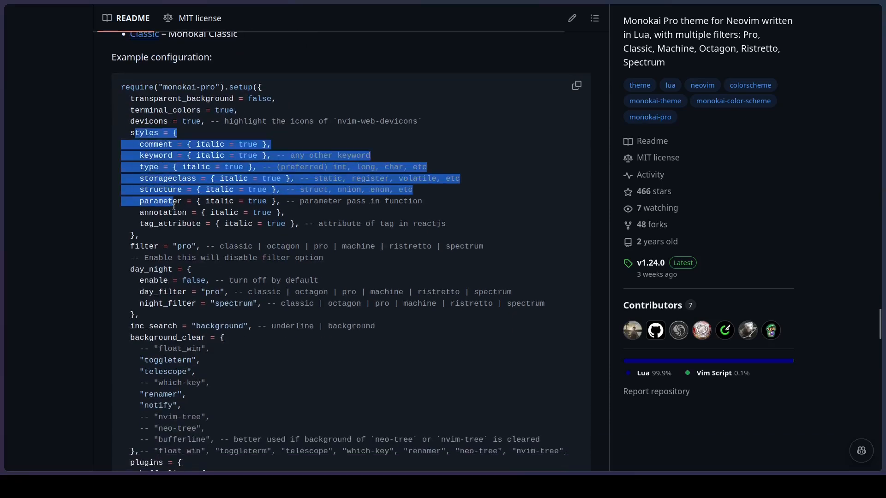
scroll("down", 3)
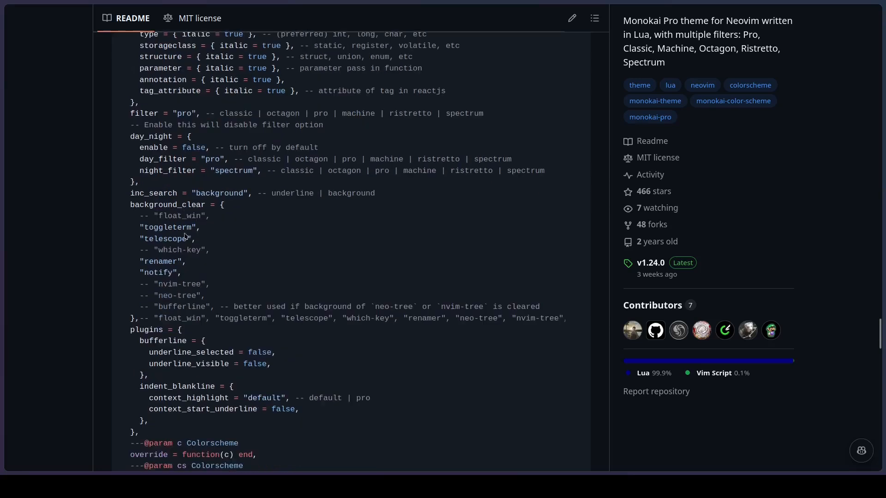
double_click(159, 204)
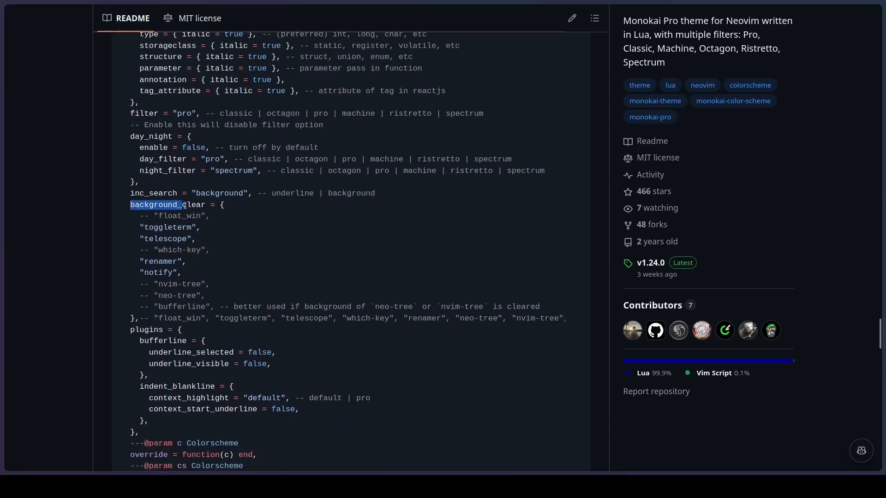
double_click(167, 205)
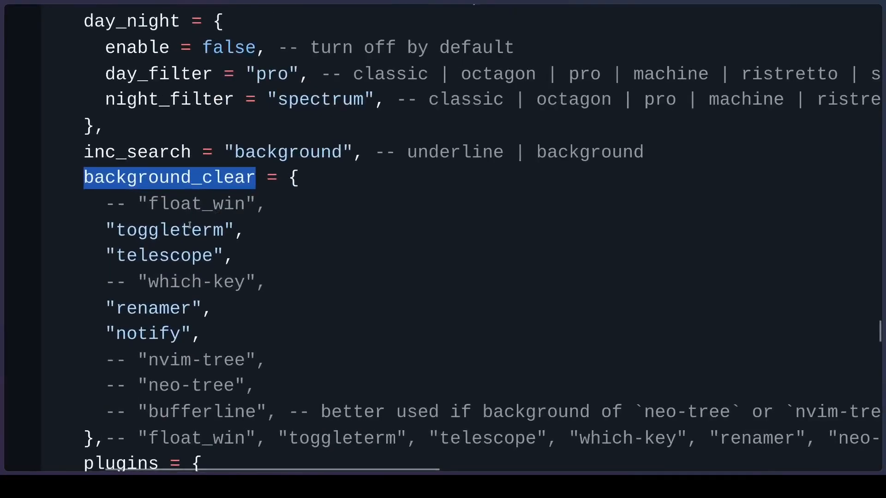
scroll("down", 3)
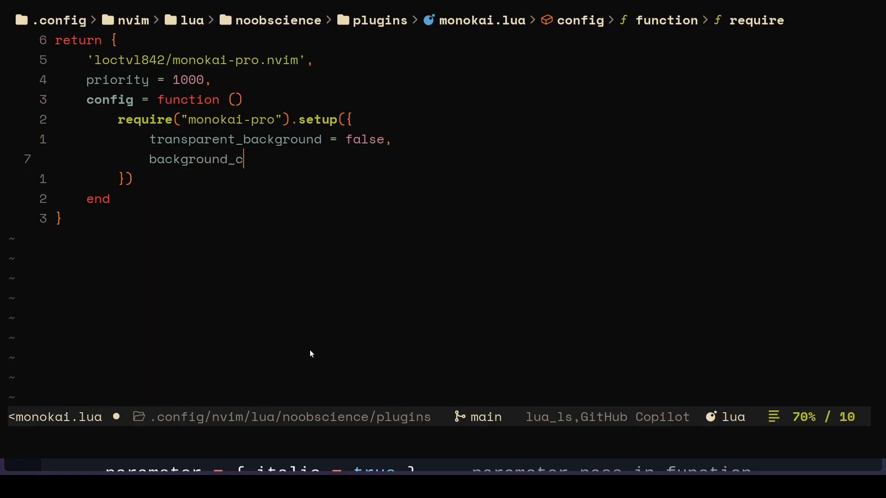
List telescope, nvim-tree, renamer, bufferline and which-key under background_clear, then start vim.cmd
type("lear = {")
type("\"")
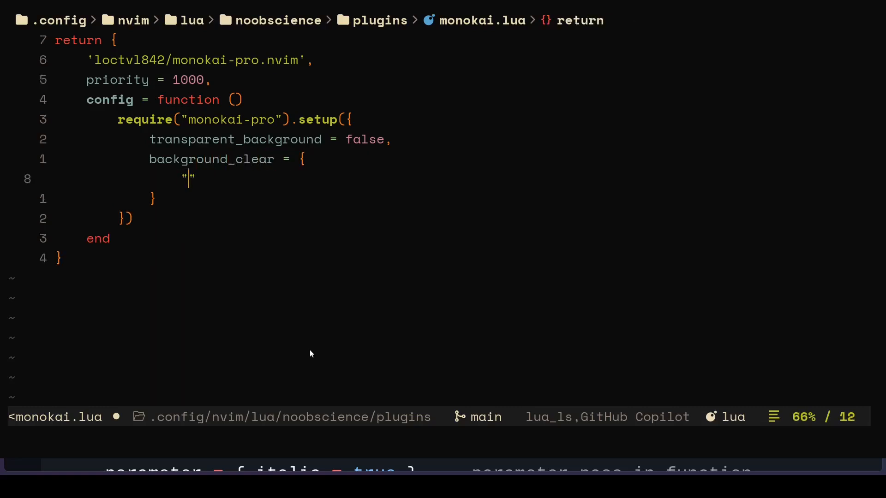
type("telescope")
type("\"r")
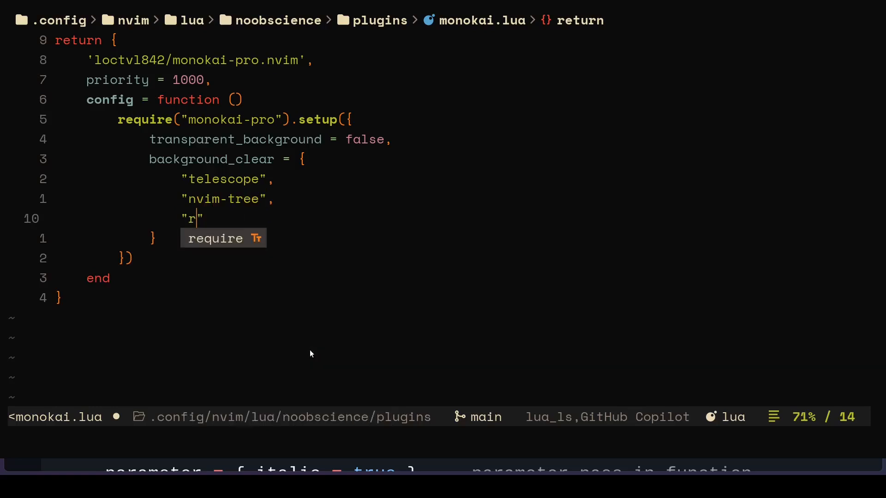
type("enamer\",")
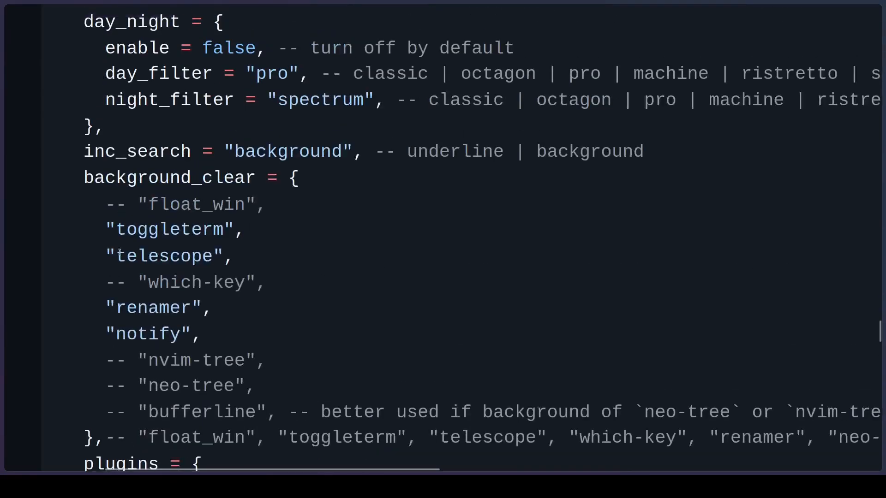
double_click(163, 256)
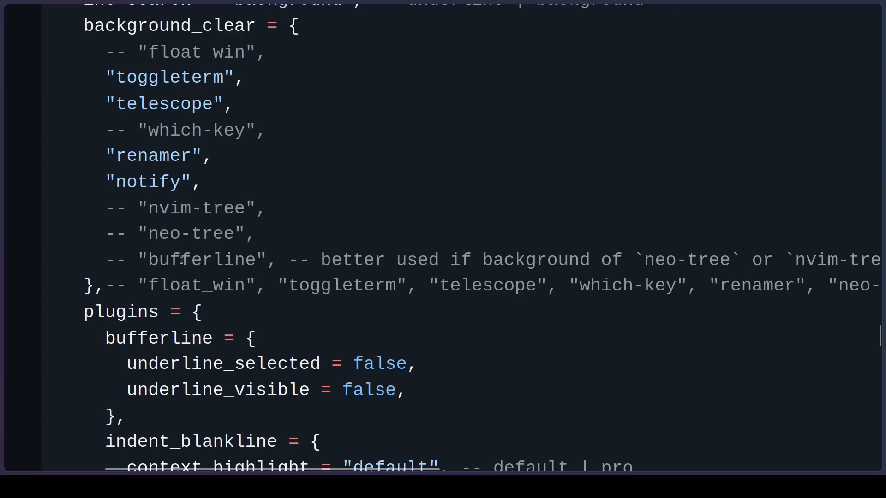
scroll("up", 3)
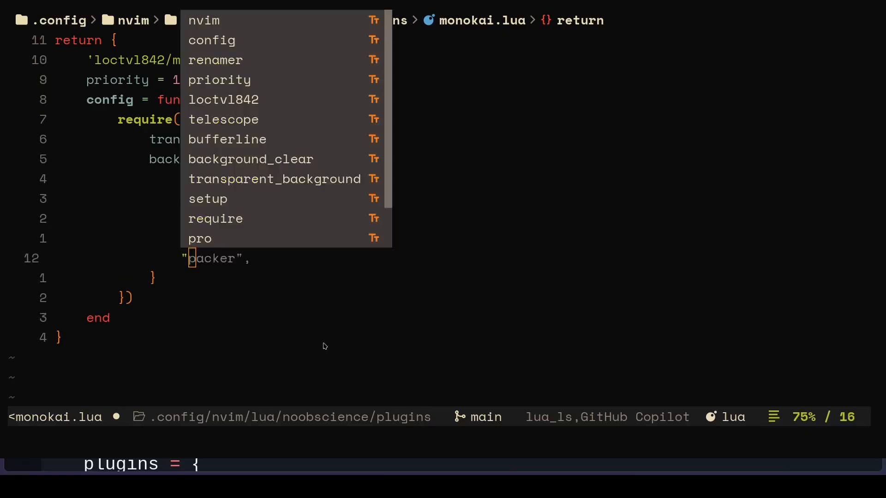
mouse_move(369, 282)
type("w")
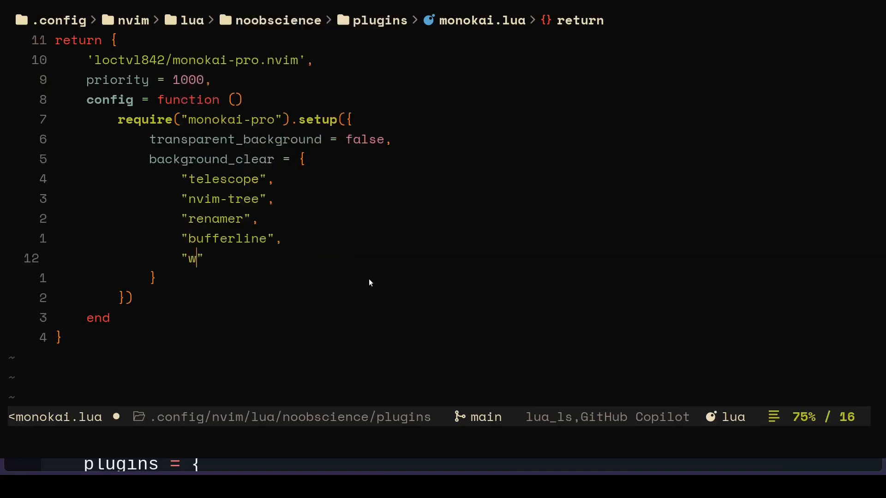
type("hich-key")
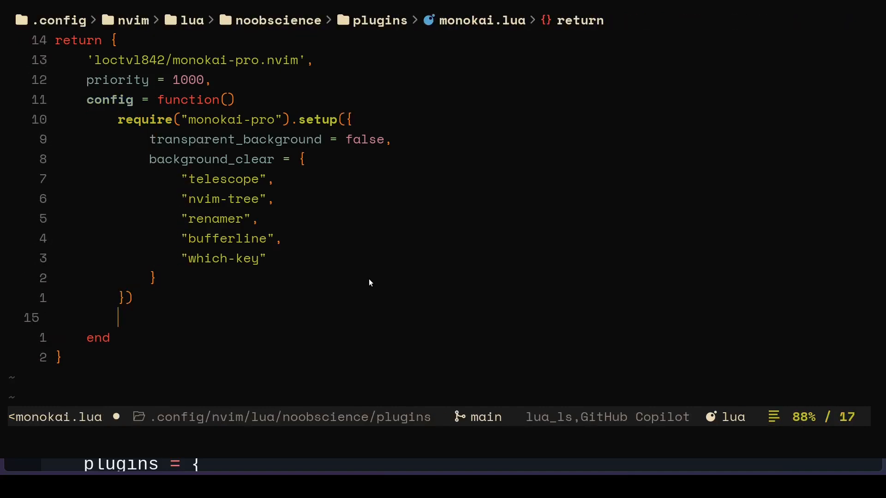
type("[")
left_click(443, 437)
type(":coo")
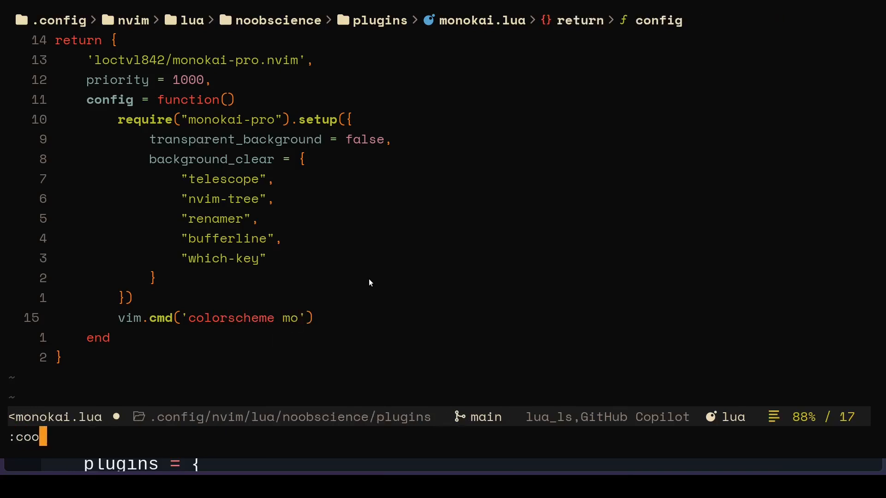
Finish vim.cmd('colorscheme monokai-pro-spectrum'), save with :wq!, then run :TransparentDisable
type("lorscheme")
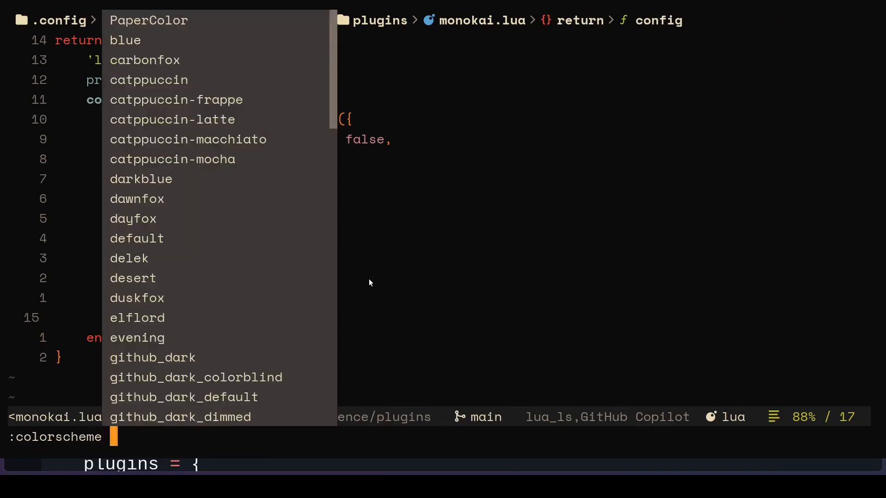
type("monokai-pro'))")
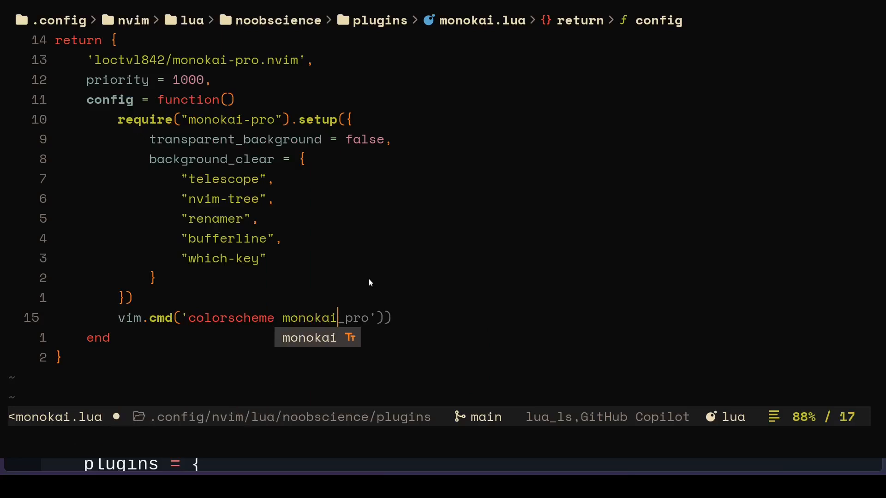
type("-pro-spect")
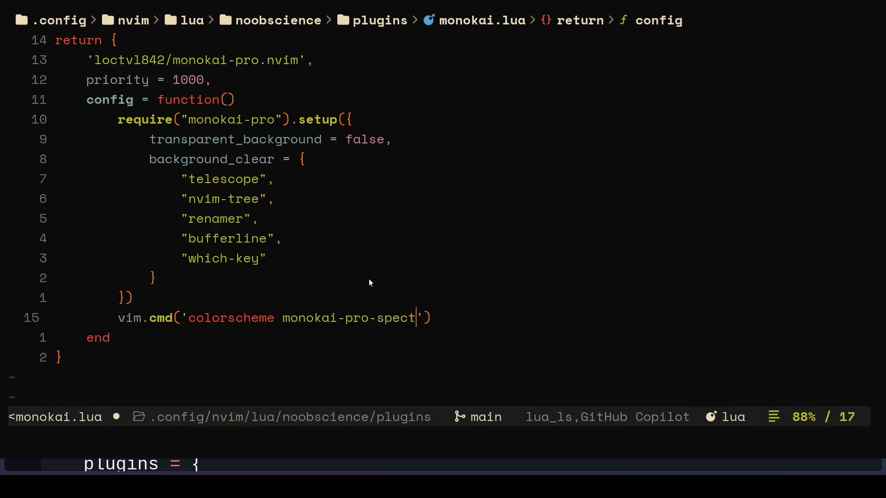
type(":wq!")
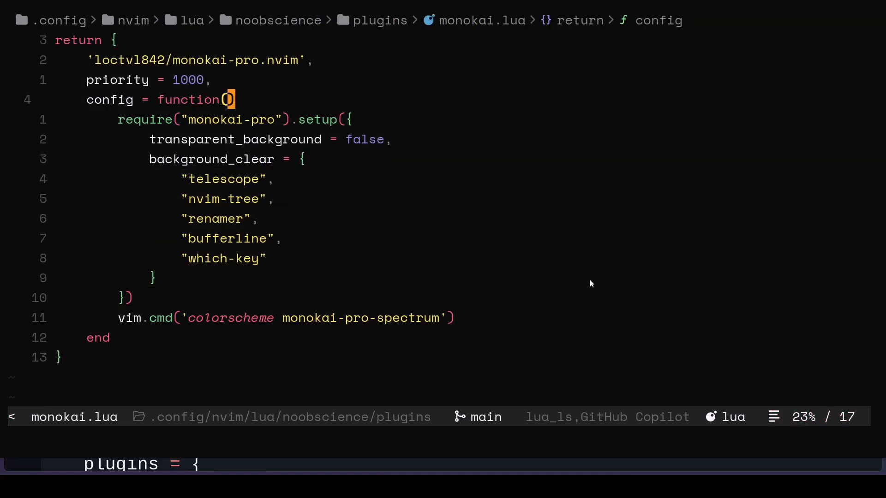
mouse_move(538, 297)
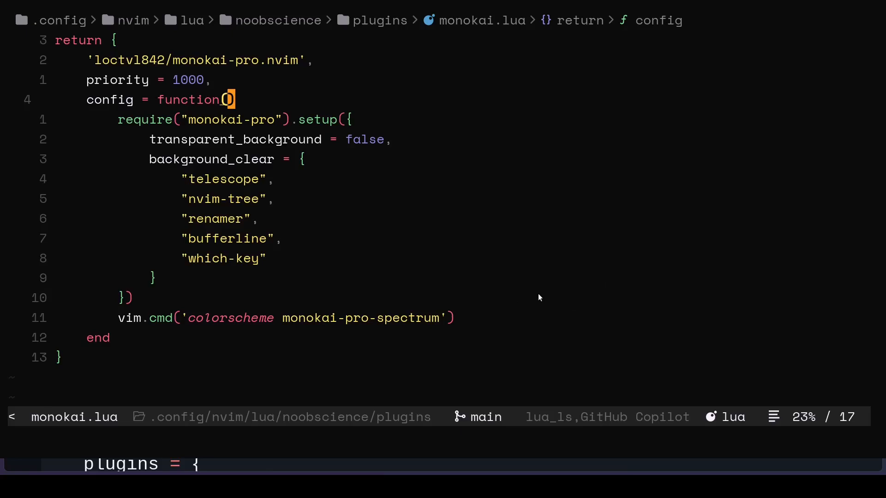
type(":TransparentDisable")
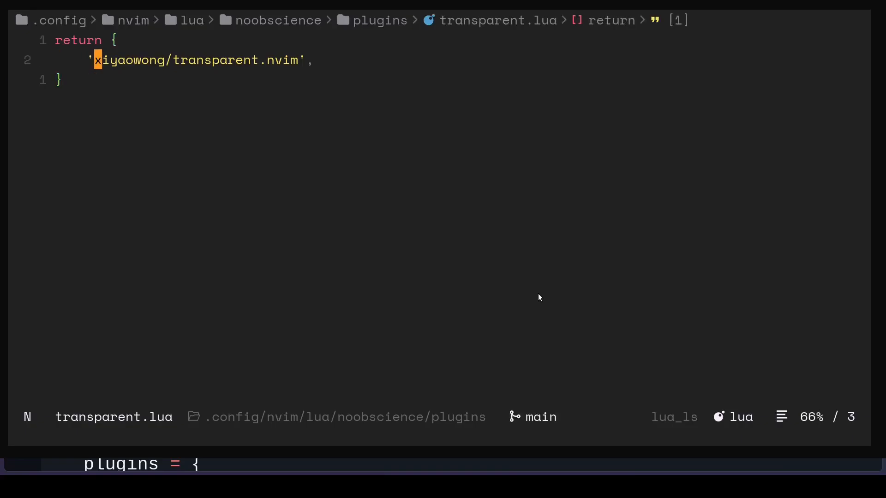
Run :TransparentDisable so the editor drops its see-through background
type(":TransparentDisable")
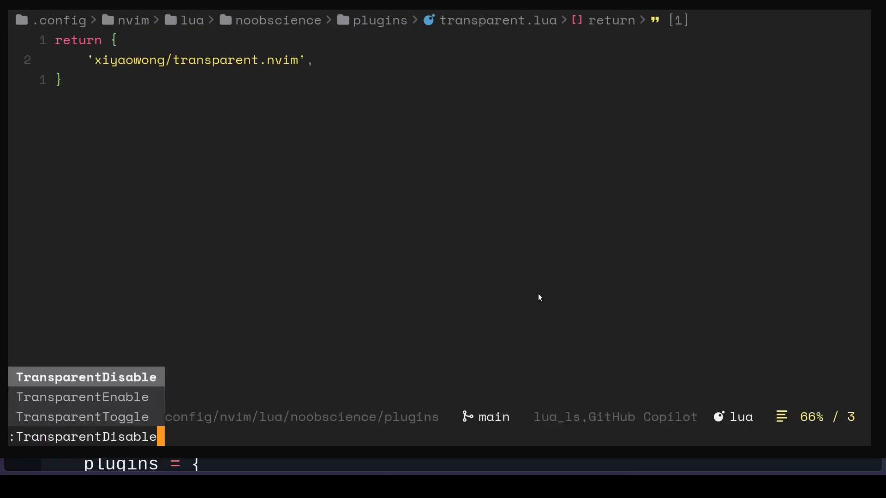
key("Enter")
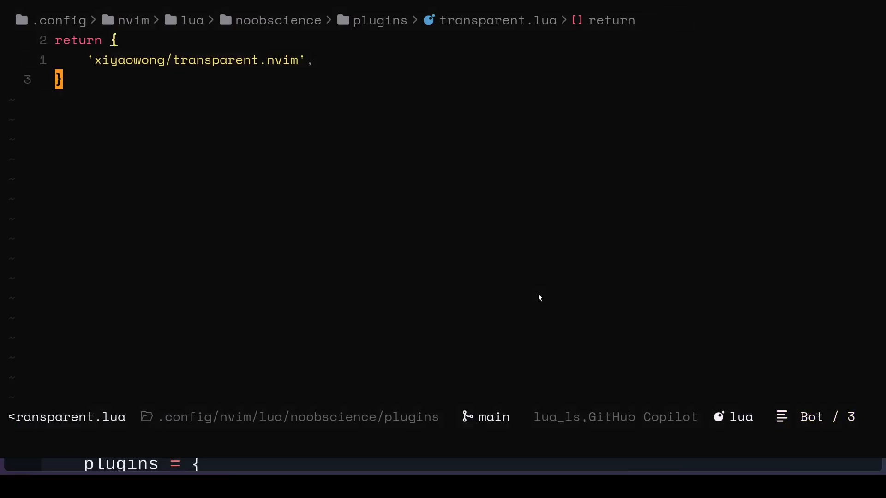
mouse_move(260, 111)
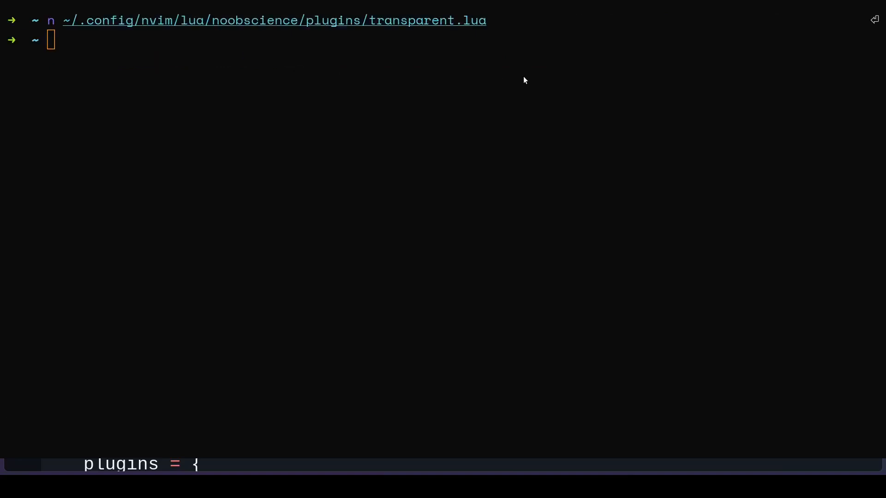
mouse_move(838, 277)
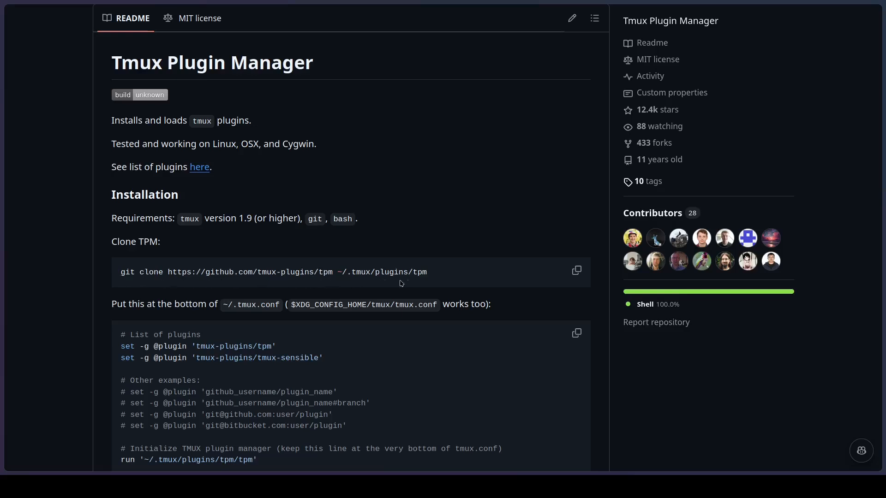
mouse_move(242, 293)
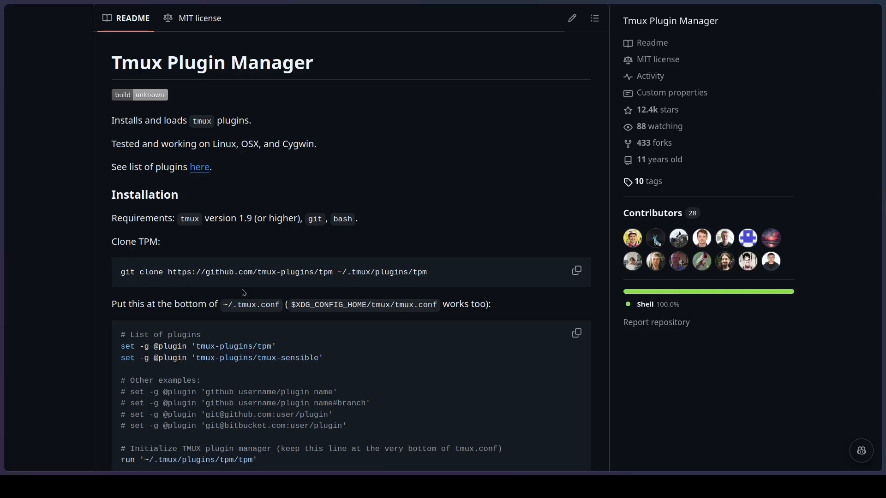
mouse_move(884, 380)
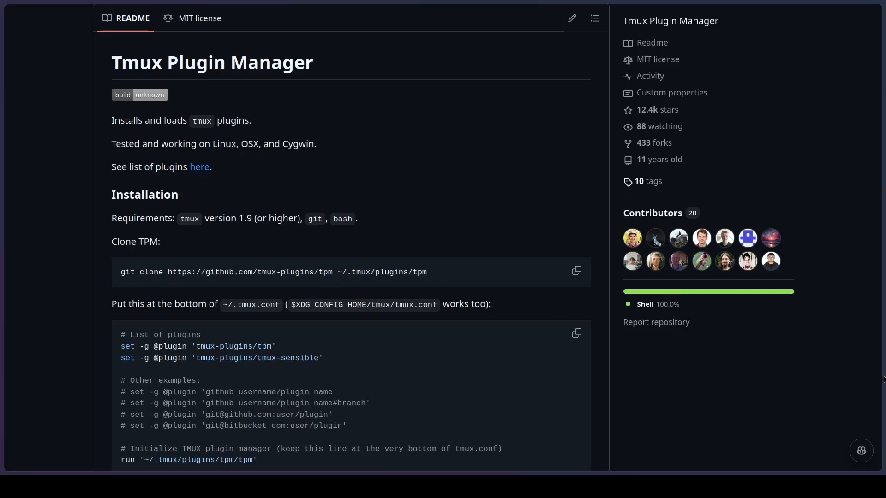
mouse_move(328, 366)
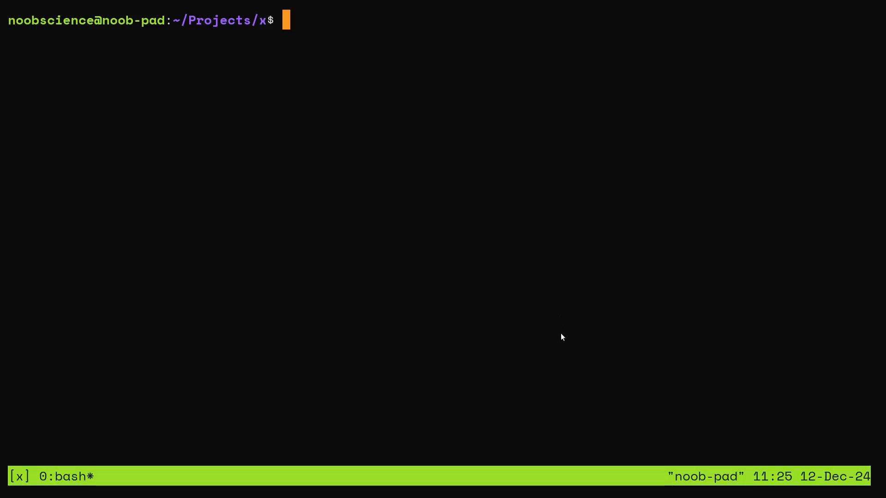
Begin typing 'cle' at the regular shell prompt after leaving tmux
type("cle")
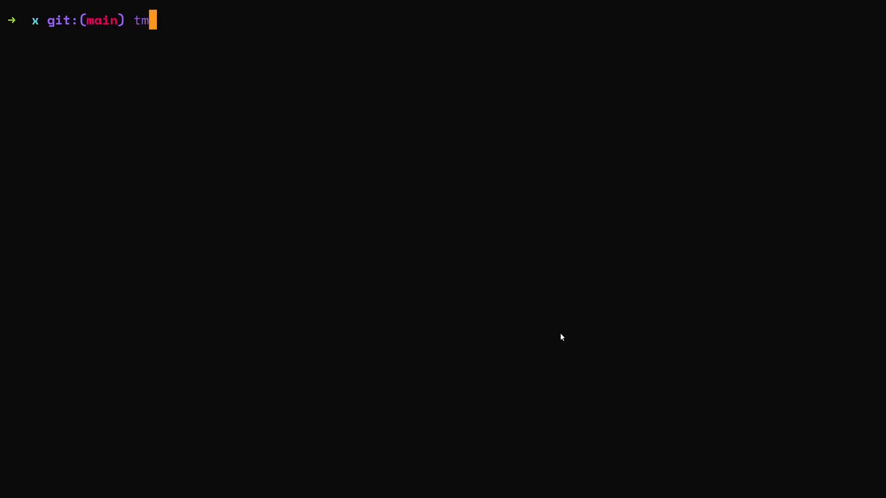
key("Backspace")
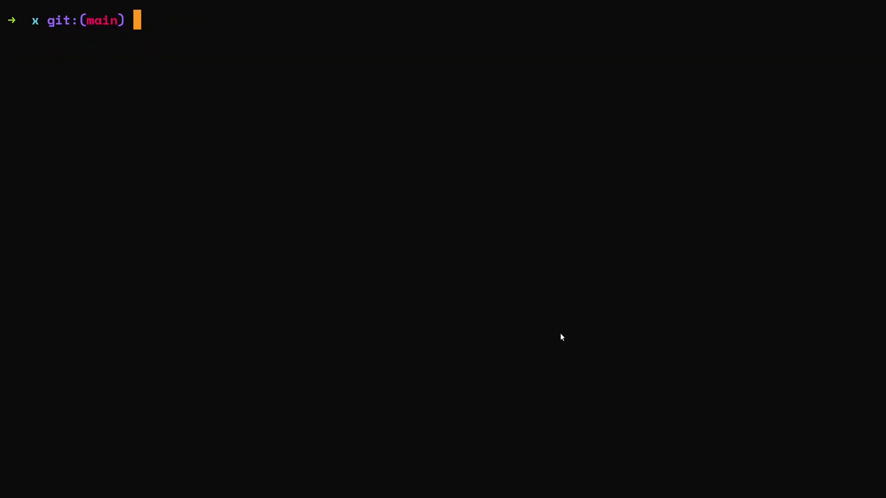
type("n ~/.config/nvim/lua/noobscience/plugins/colorscheme.lua")
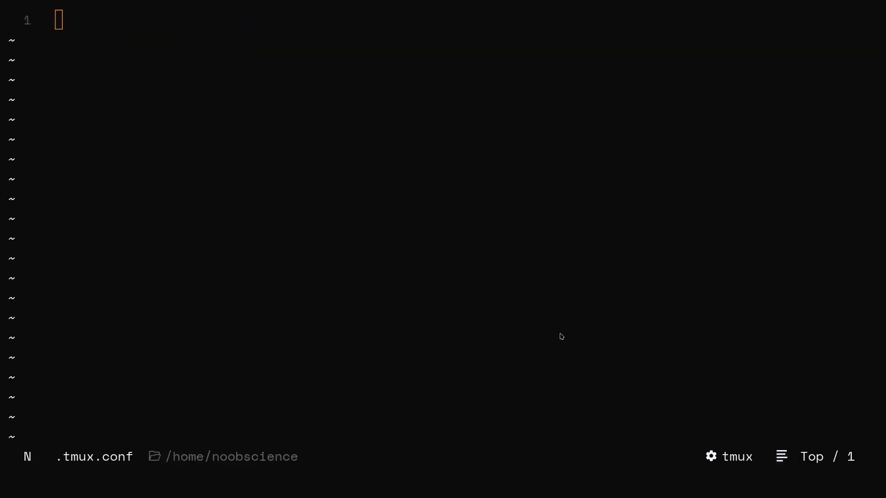
mouse_move(561, 337)
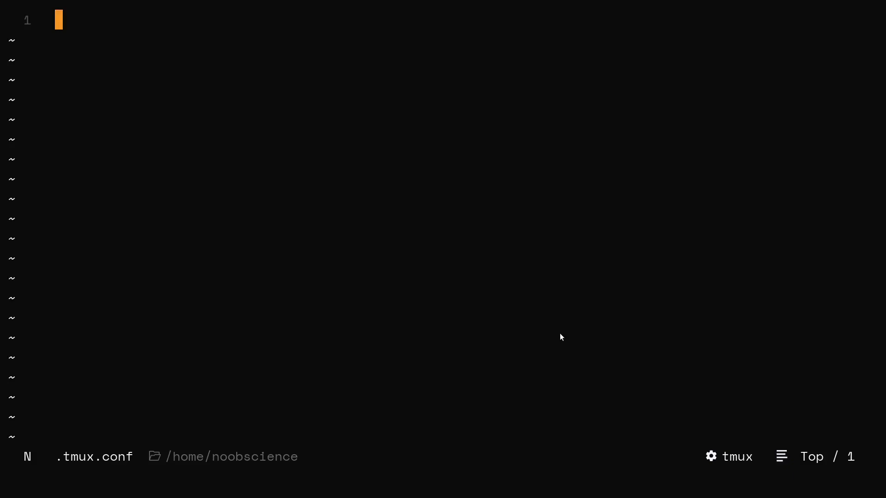
type("set -g @plugin 'tmux-plugins/tpm'")
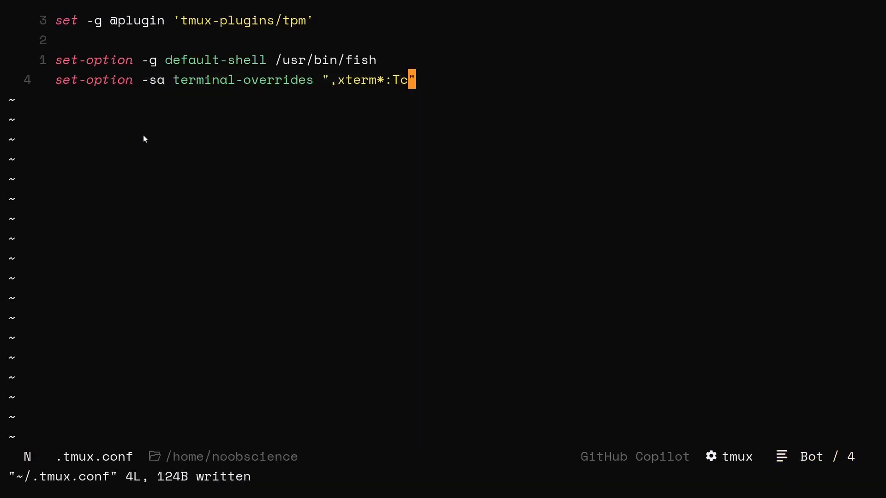
key("V")
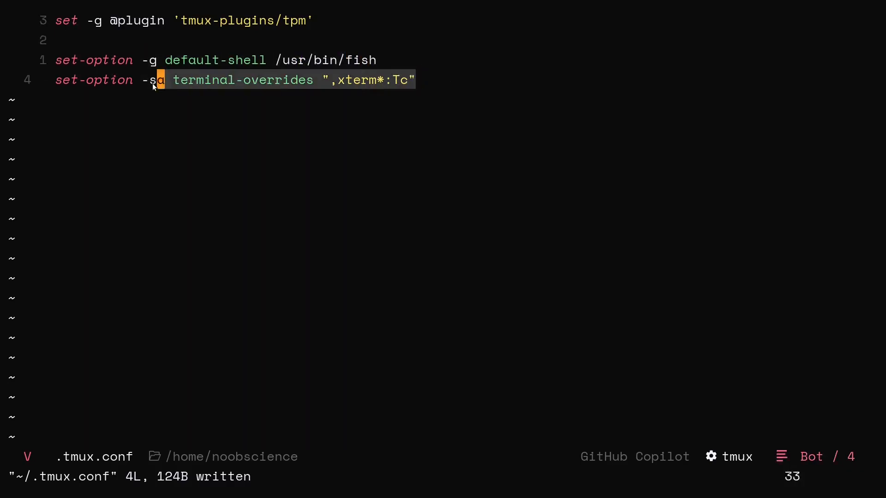
key("Escape")
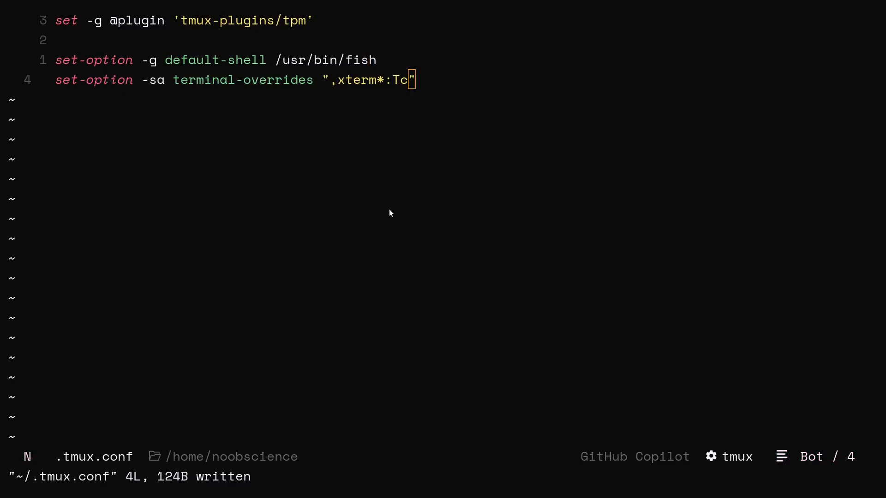
mouse_move(372, 225)
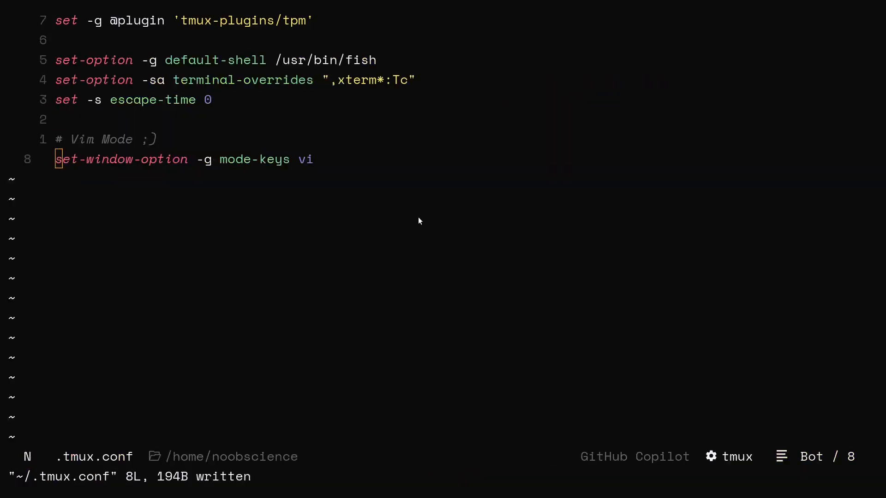
mouse_move(396, 253)
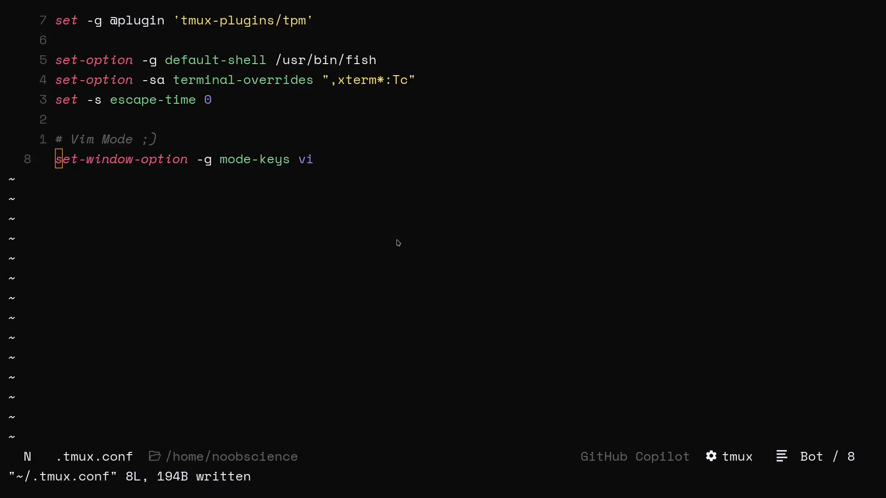
mouse_move(326, 378)
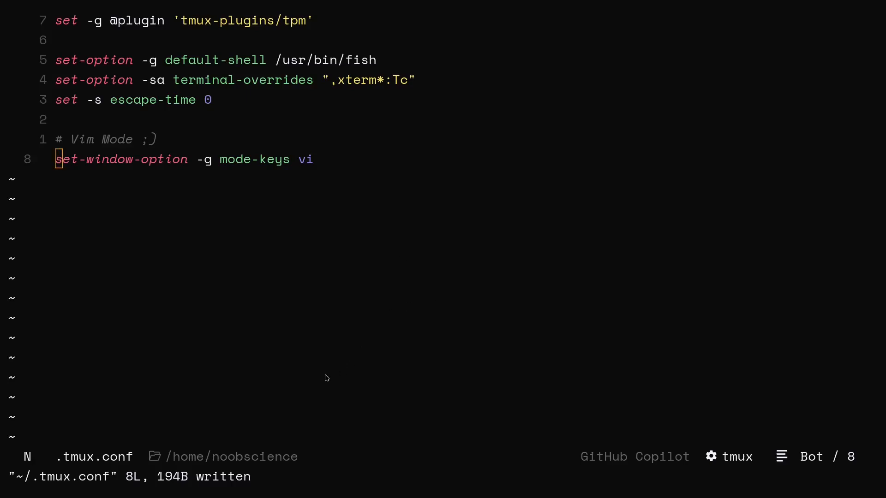
mouse_move(326, 367)
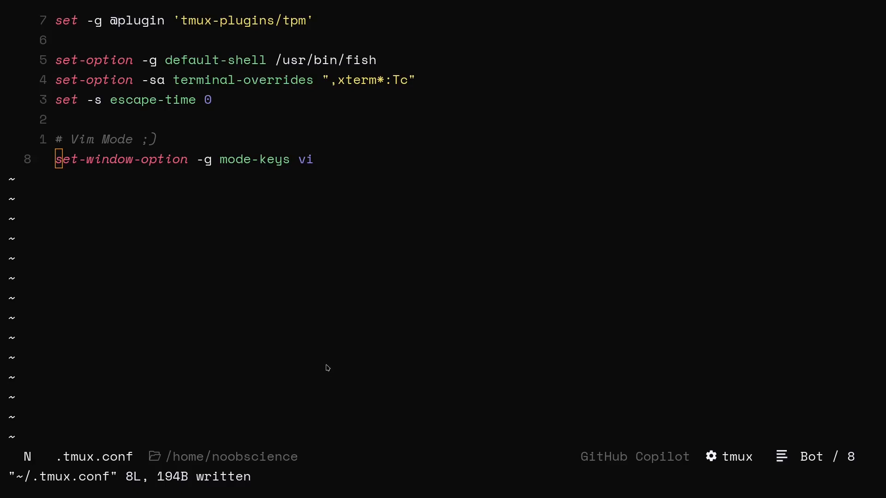
mouse_move(415, 237)
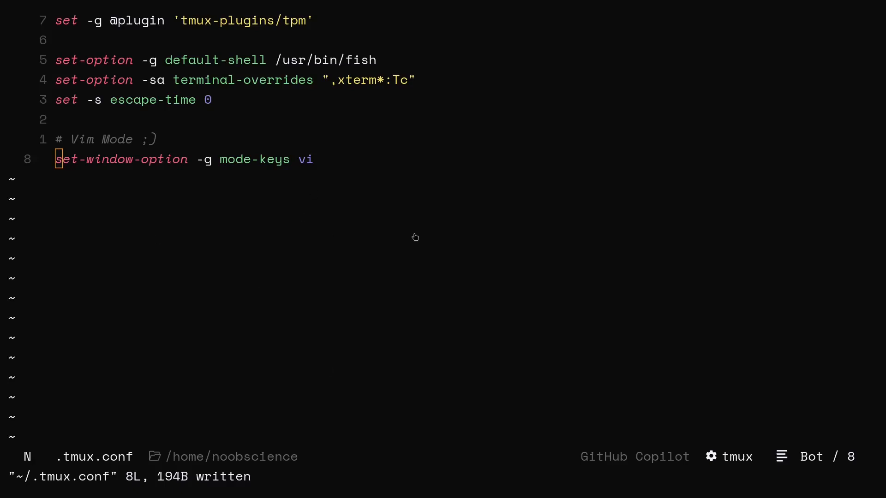
mouse_move(328, 365)
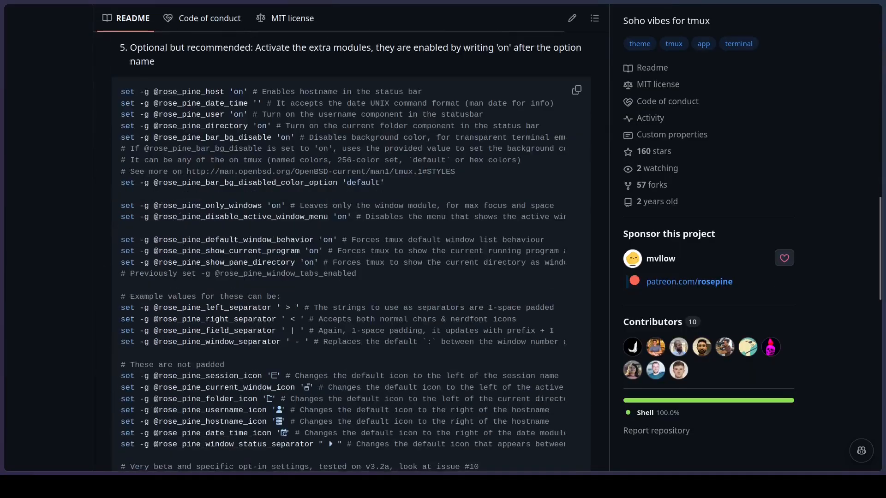
Scroll the rose-pine tmux README past its modules to the gallery and credits
scroll("down", 3)
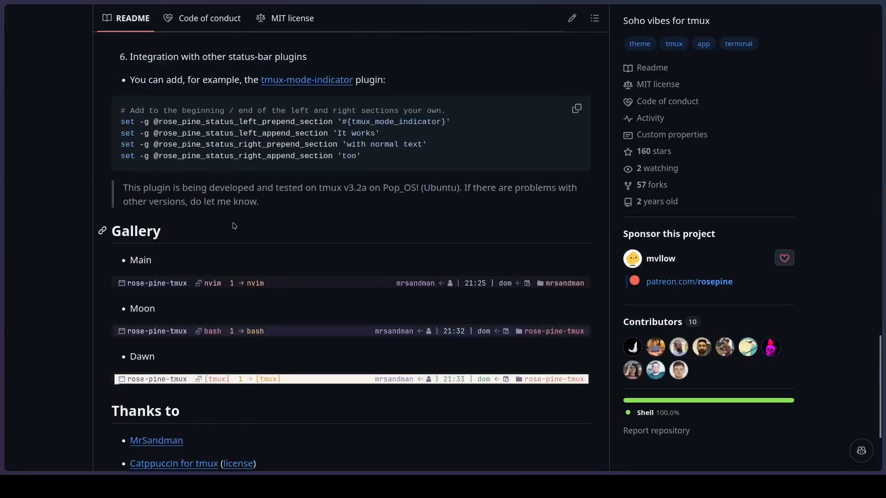
scroll("down", 3)
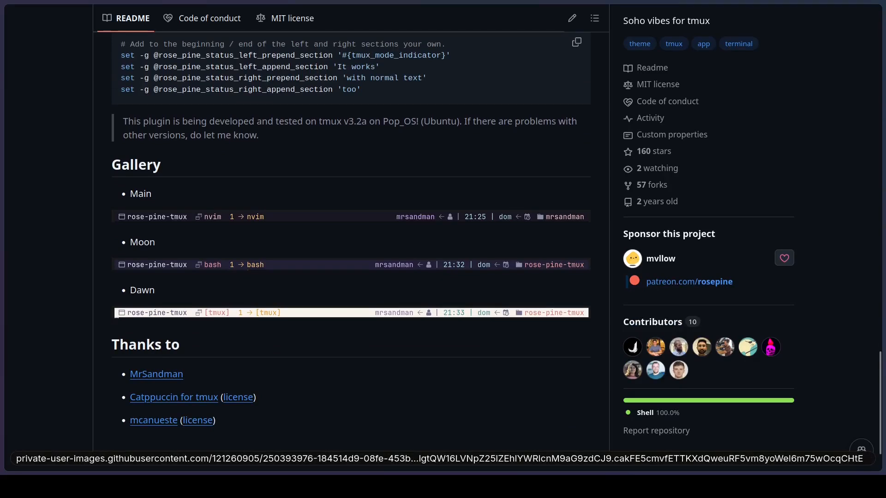
scroll("down", 3)
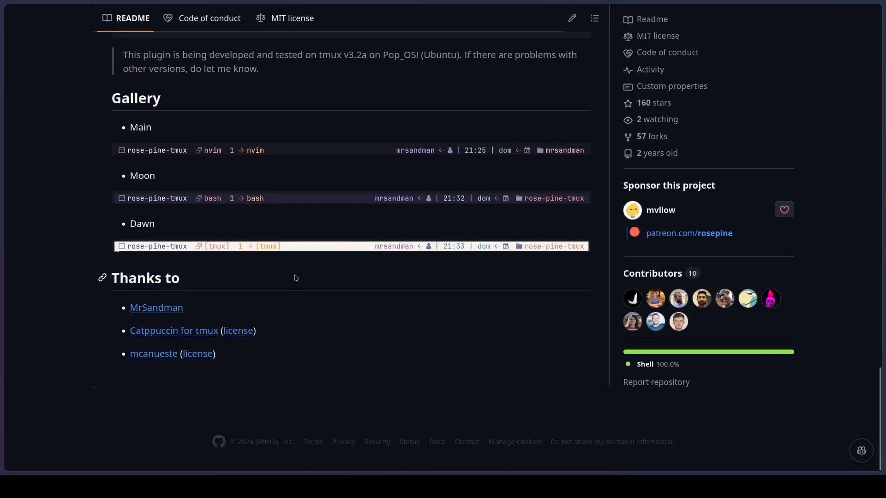
mouse_move(297, 276)
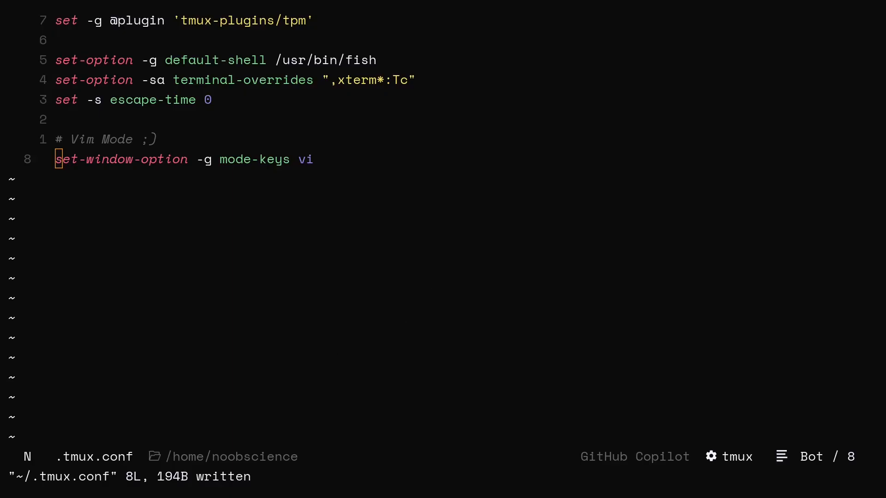
mouse_move(214, 278)
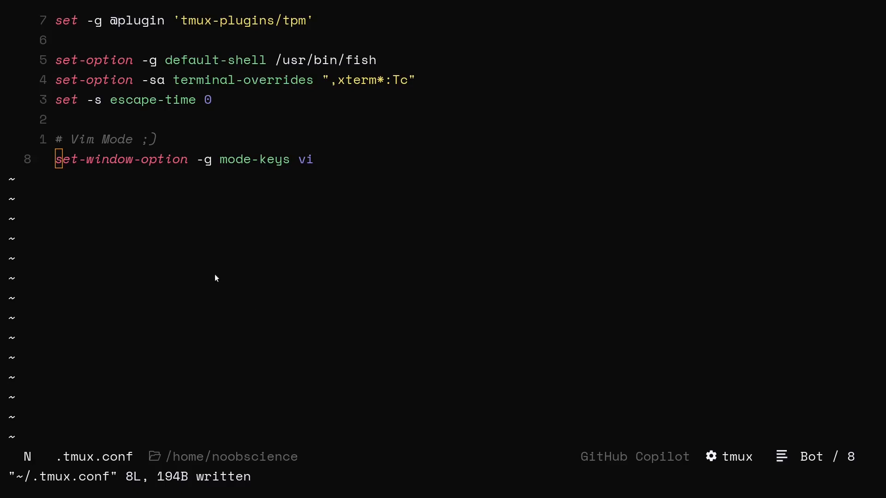
mouse_move(183, 277)
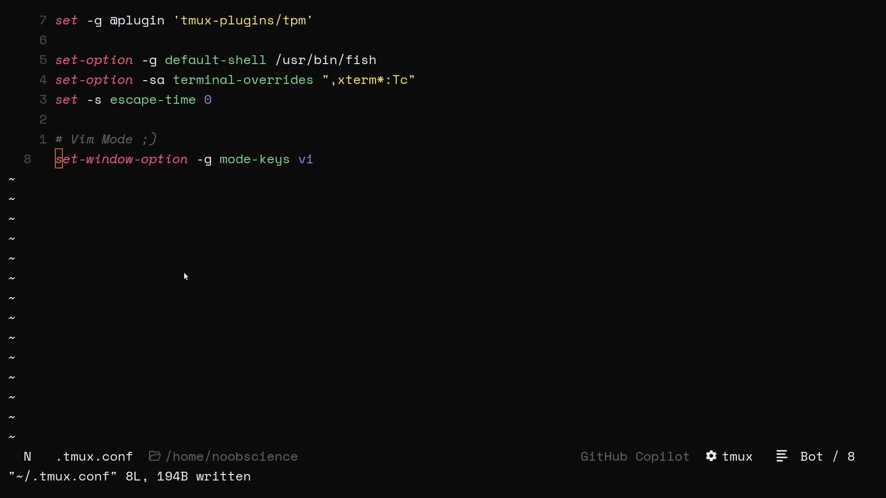
mouse_move(551, 222)
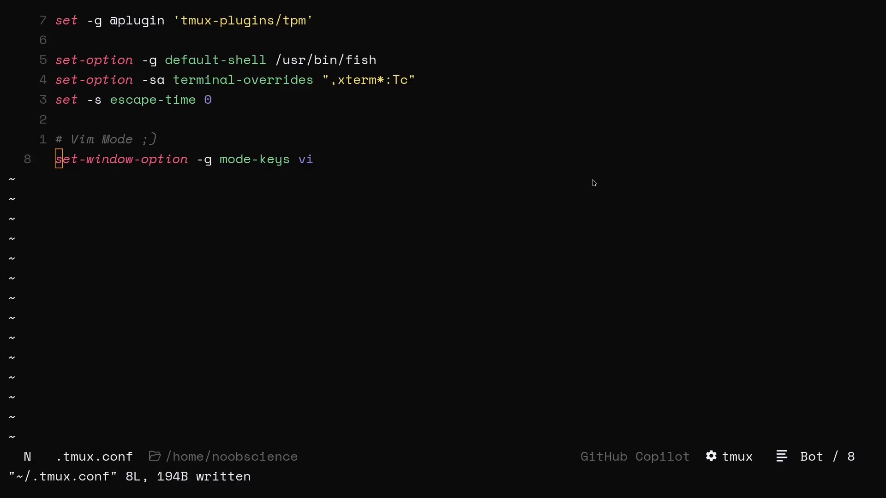
mouse_move(260, 107)
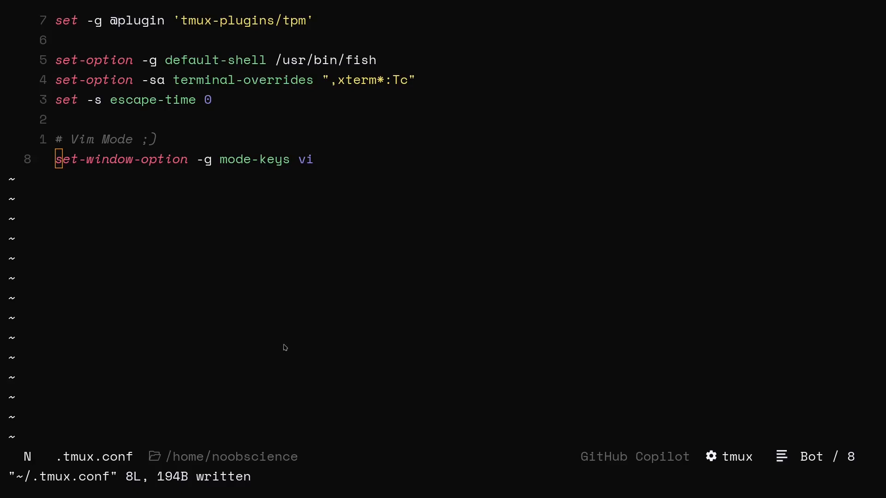
mouse_move(356, 273)
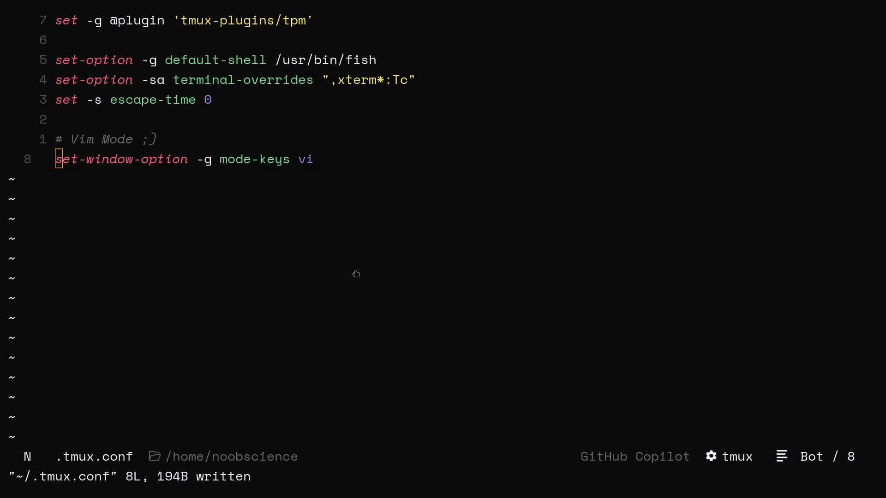
mouse_move(310, 206)
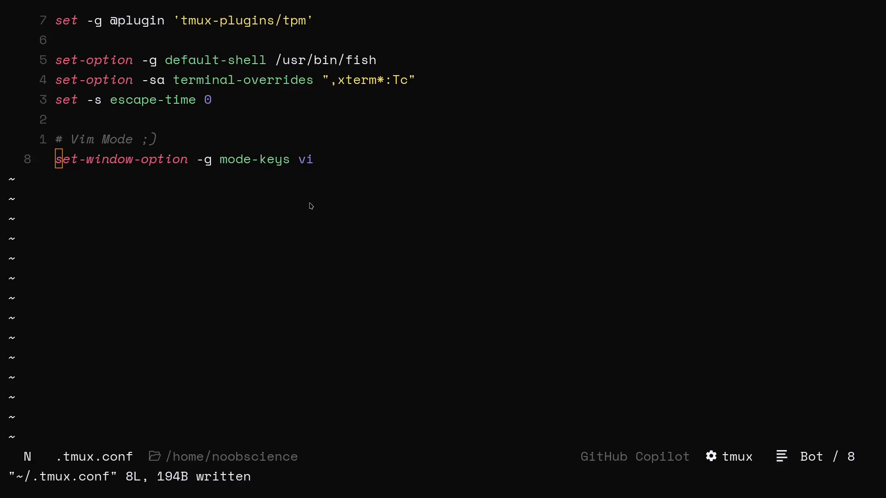
mouse_move(665, 378)
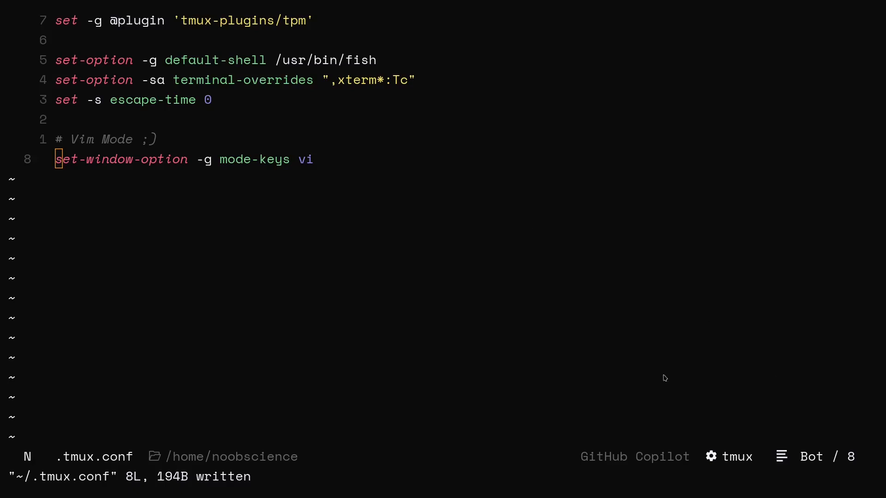
mouse_move(333, 365)
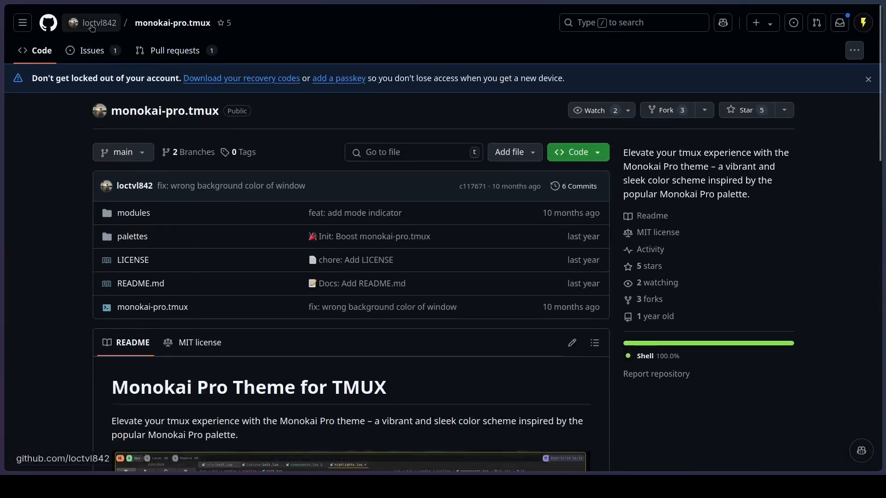
Scroll down through the open README toward the colour palette values
scroll("down", 3)
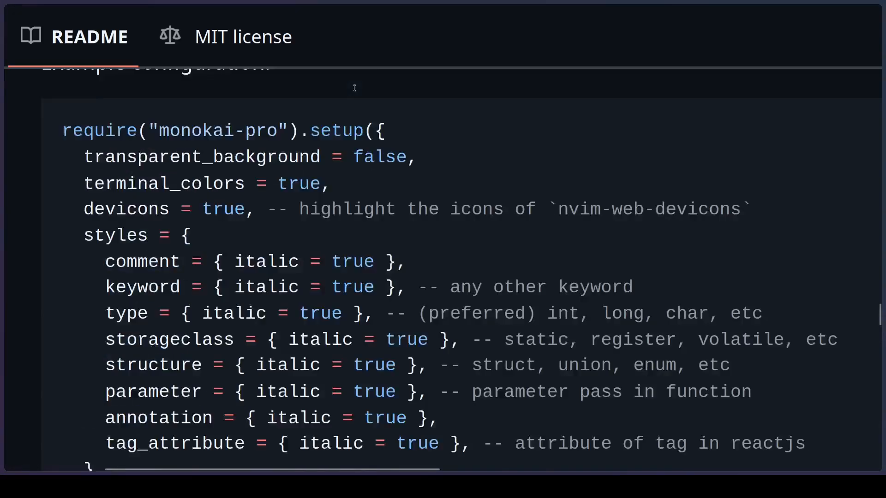
scroll("down", 3)
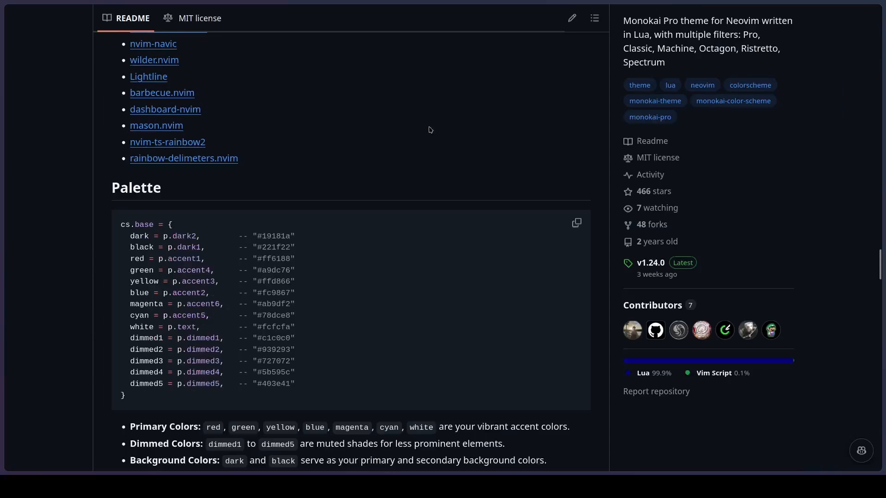
scroll("down", 3)
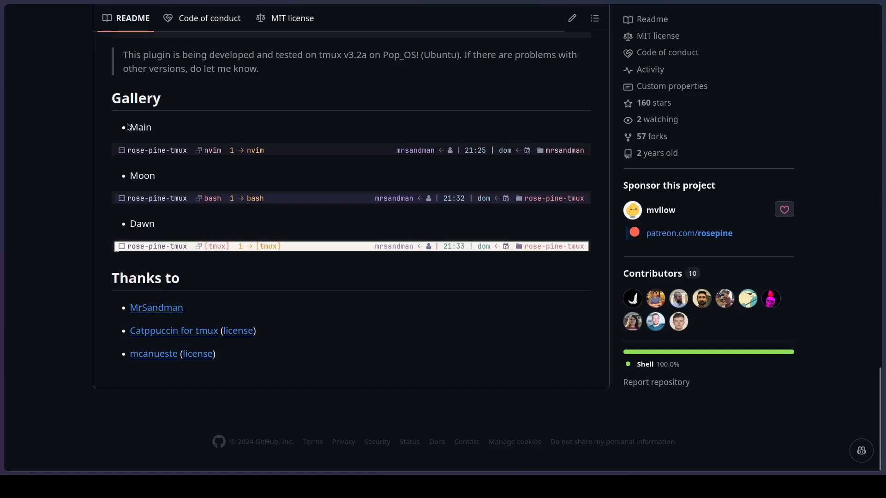
Double-click within the rose-pine tmux README's gallery page
double_click(140, 128)
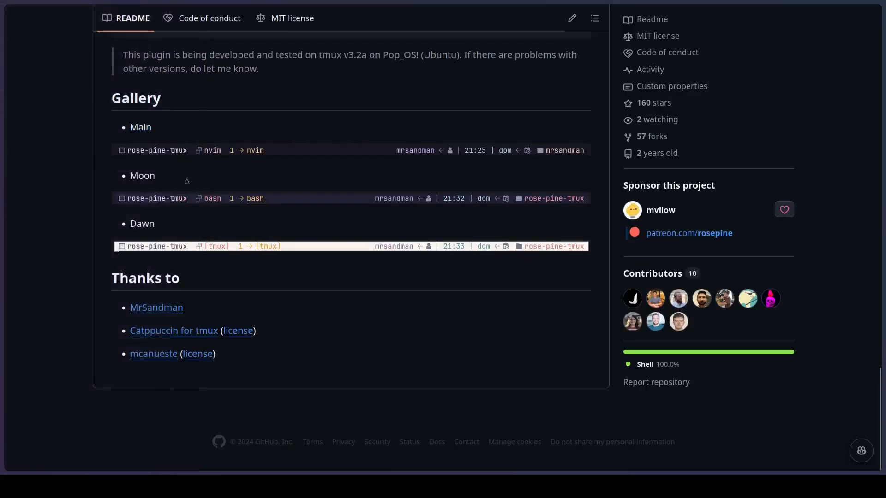
mouse_move(198, 227)
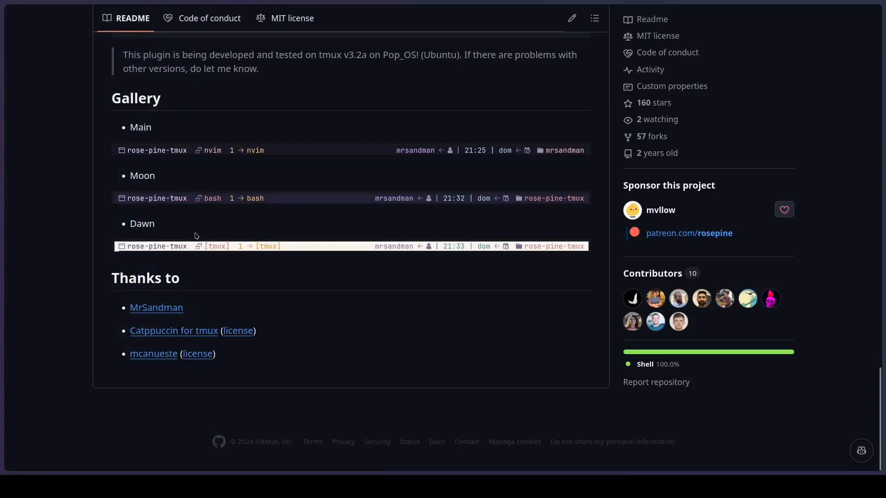
mouse_move(609, 438)
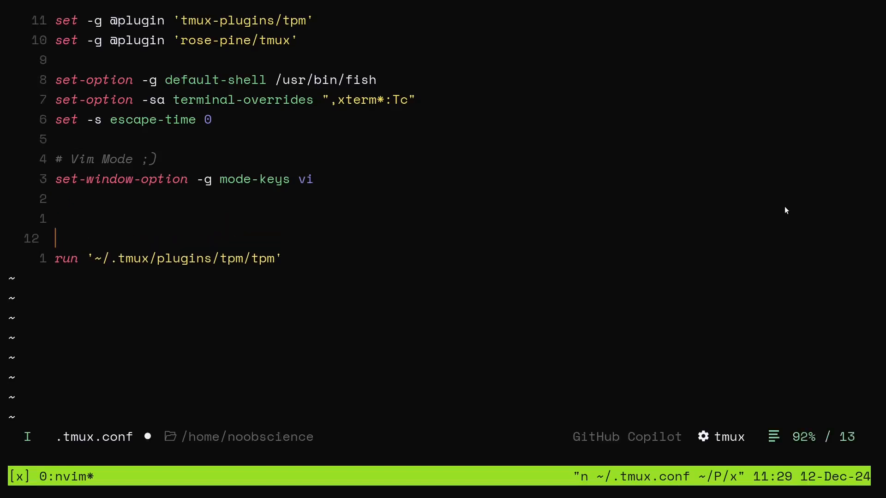
type("set -g @rose_pine_variant 'mon'")
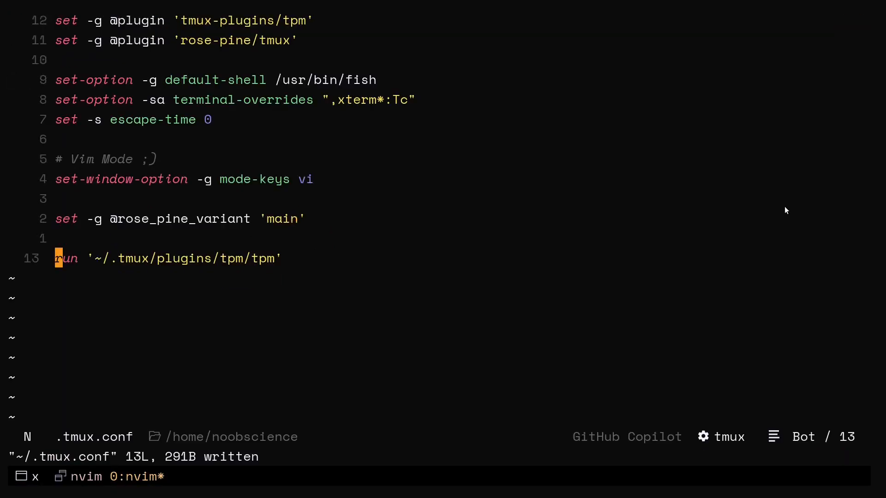
mouse_move(84, 485)
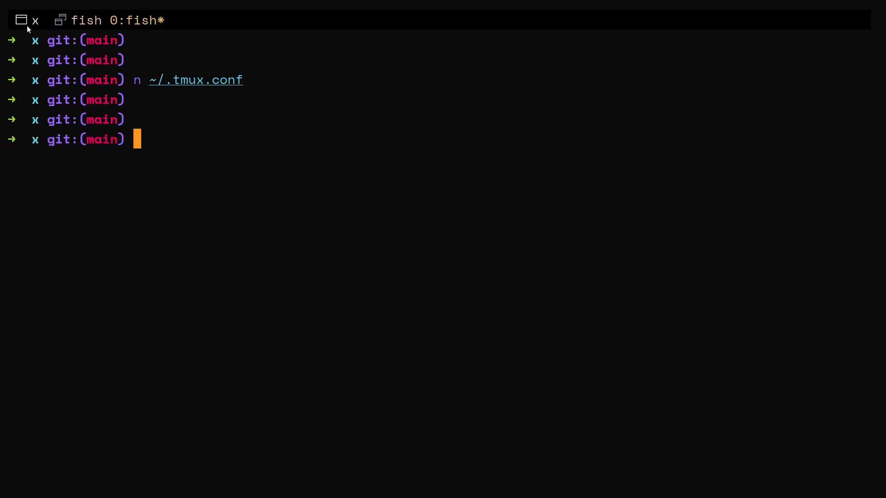
Clear the shell inside tmux, then bring up ~/.tmux.conf
type("clear")
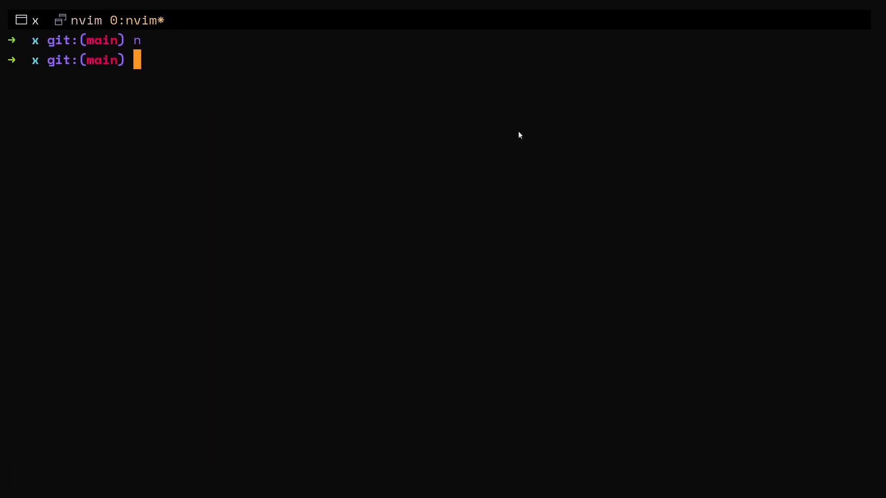
mouse_move(382, 84)
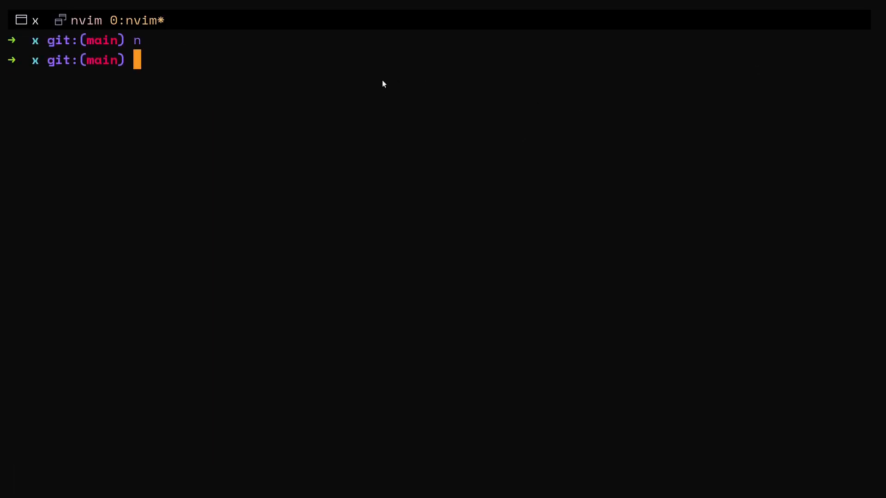
type("~/.tmux.conf")
type("/monoka")
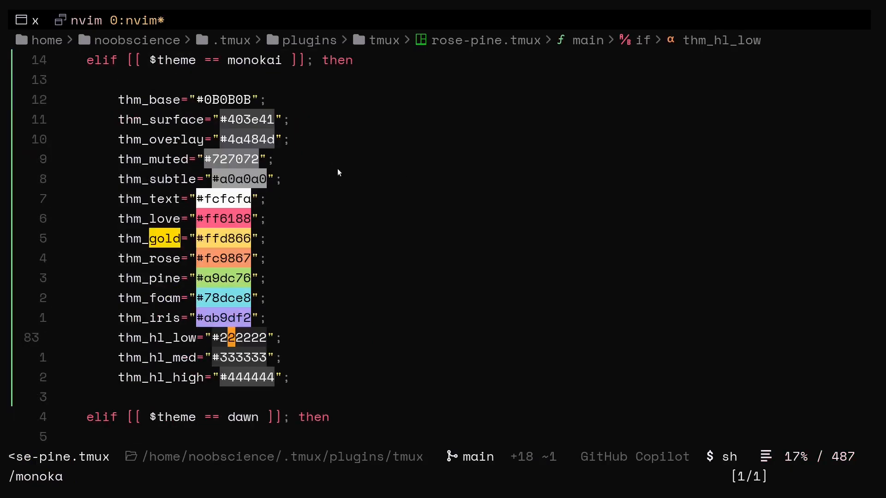
mouse_move(353, 127)
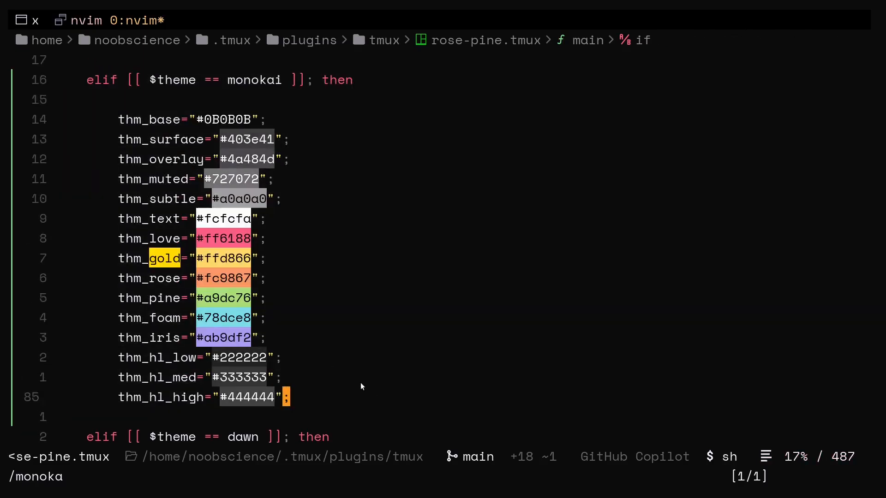
mouse_move(541, 78)
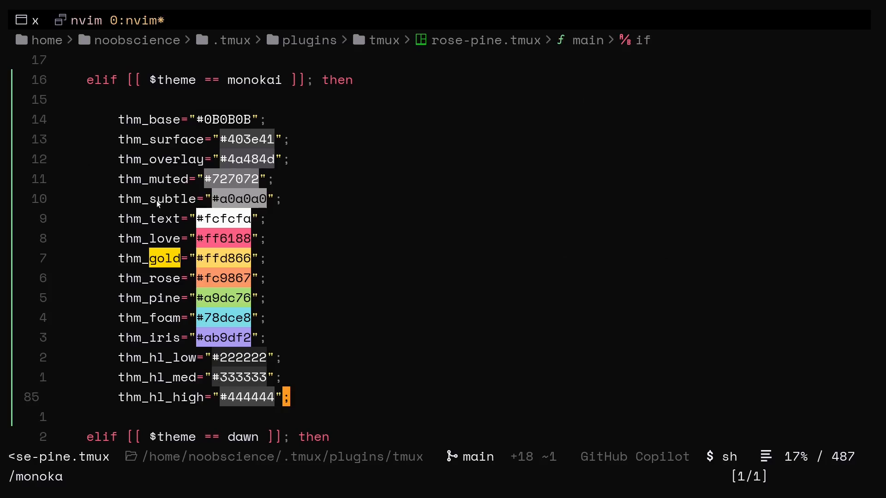
Enter :wq! to force-save and quit the edited file
type(":wq!")
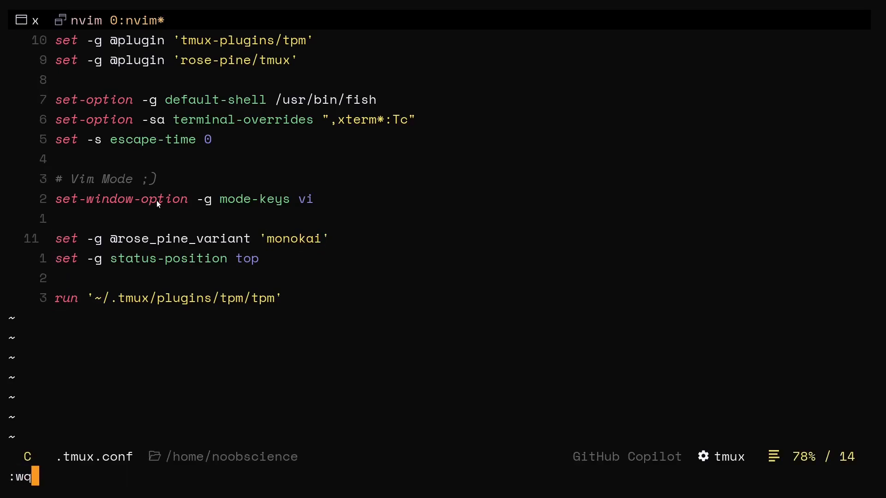
Confirm the save-and-quit, writing the monokai variant tmux config
key("Enter")
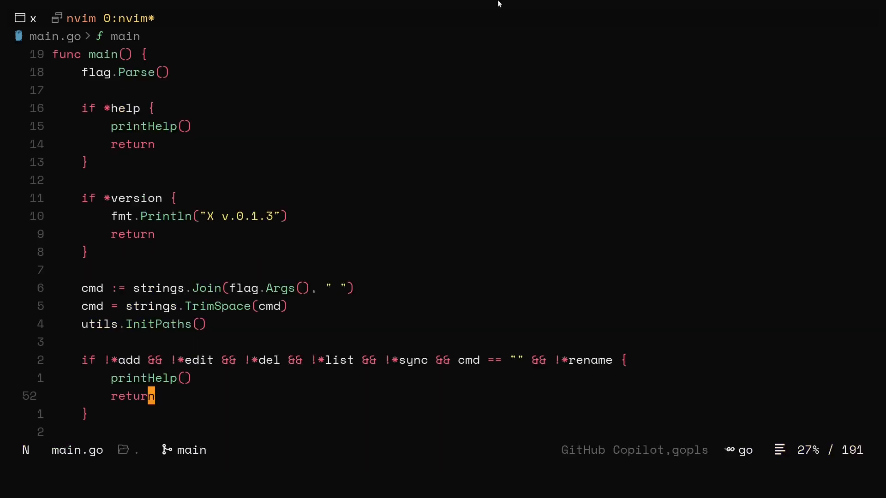
mouse_move(484, 194)
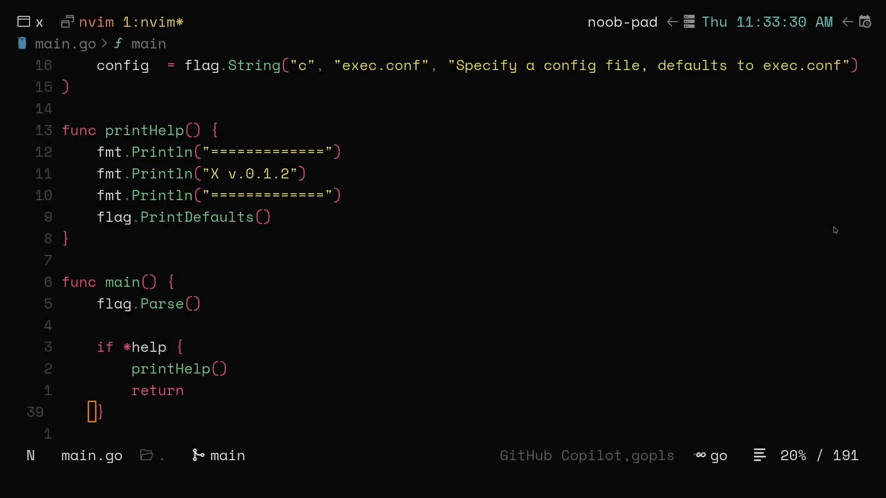
mouse_move(648, 326)
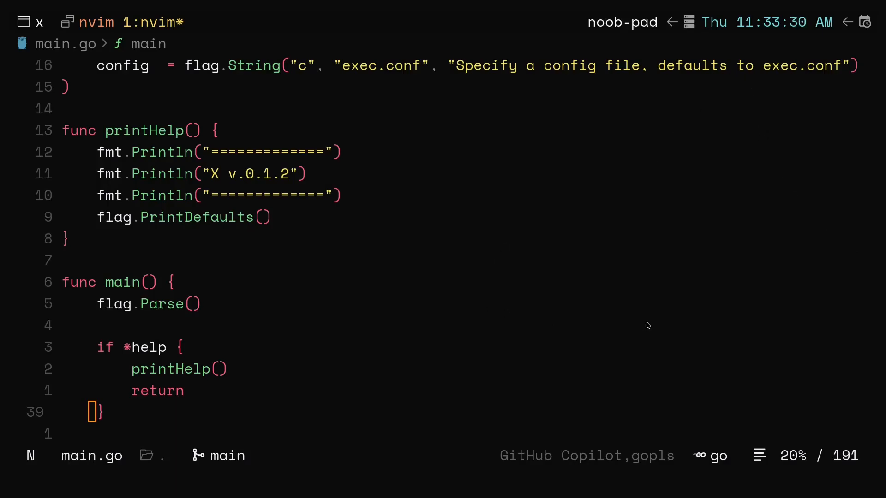
mouse_move(612, 284)
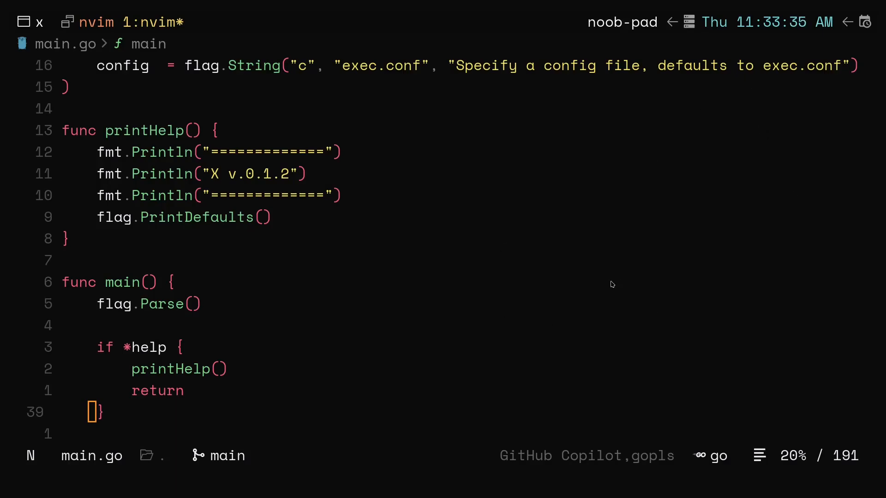
mouse_move(792, 335)
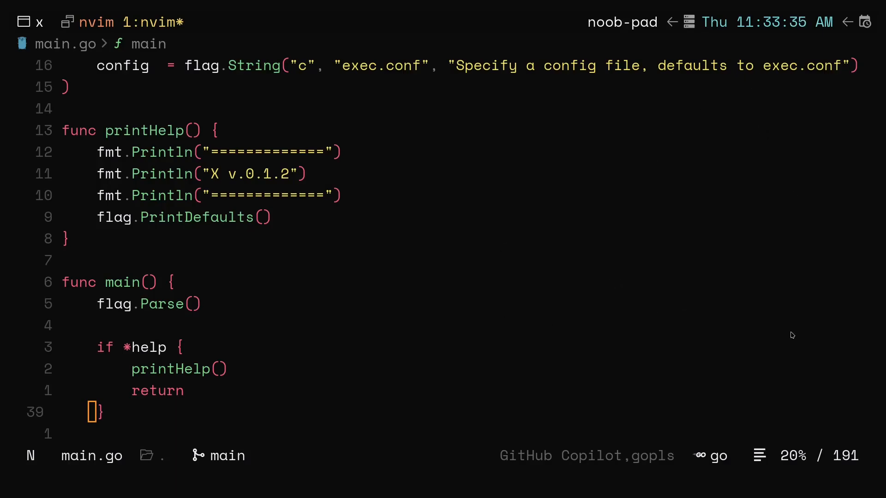